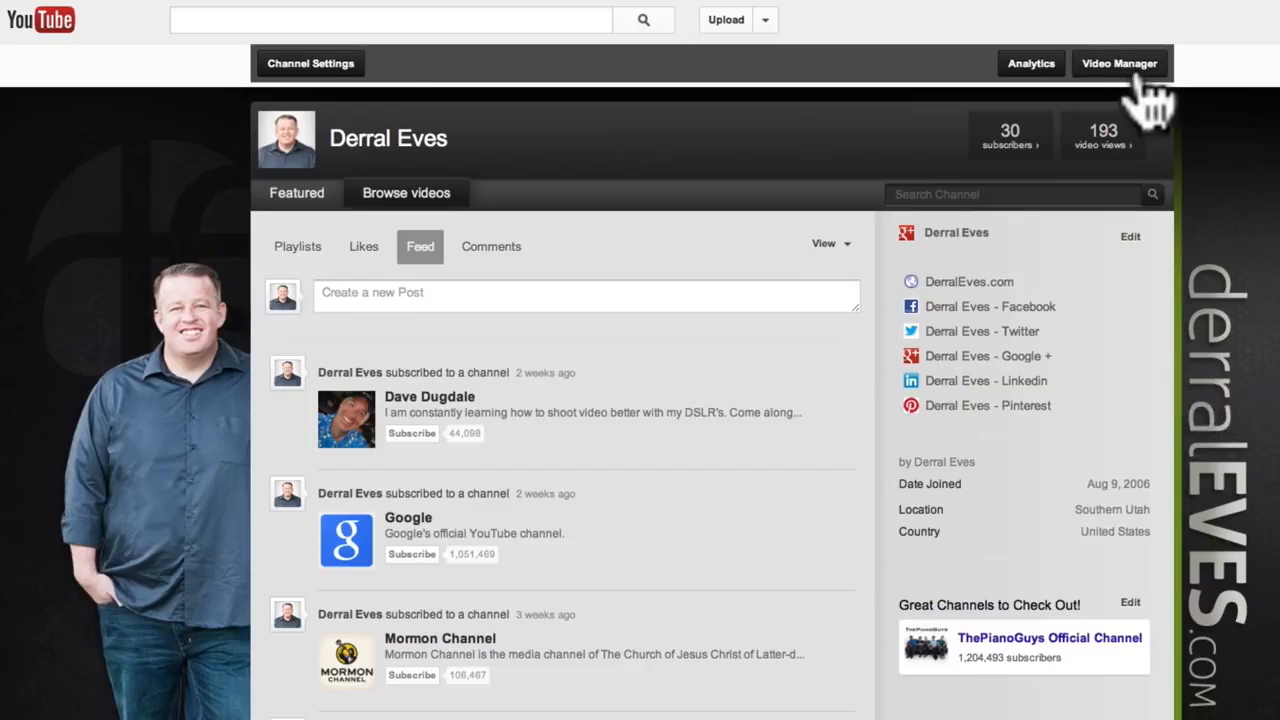
Step: Open the edit page for the 'How To Change YouTube Video Thumbnail' video in Video Manager
left_click(1120, 62)
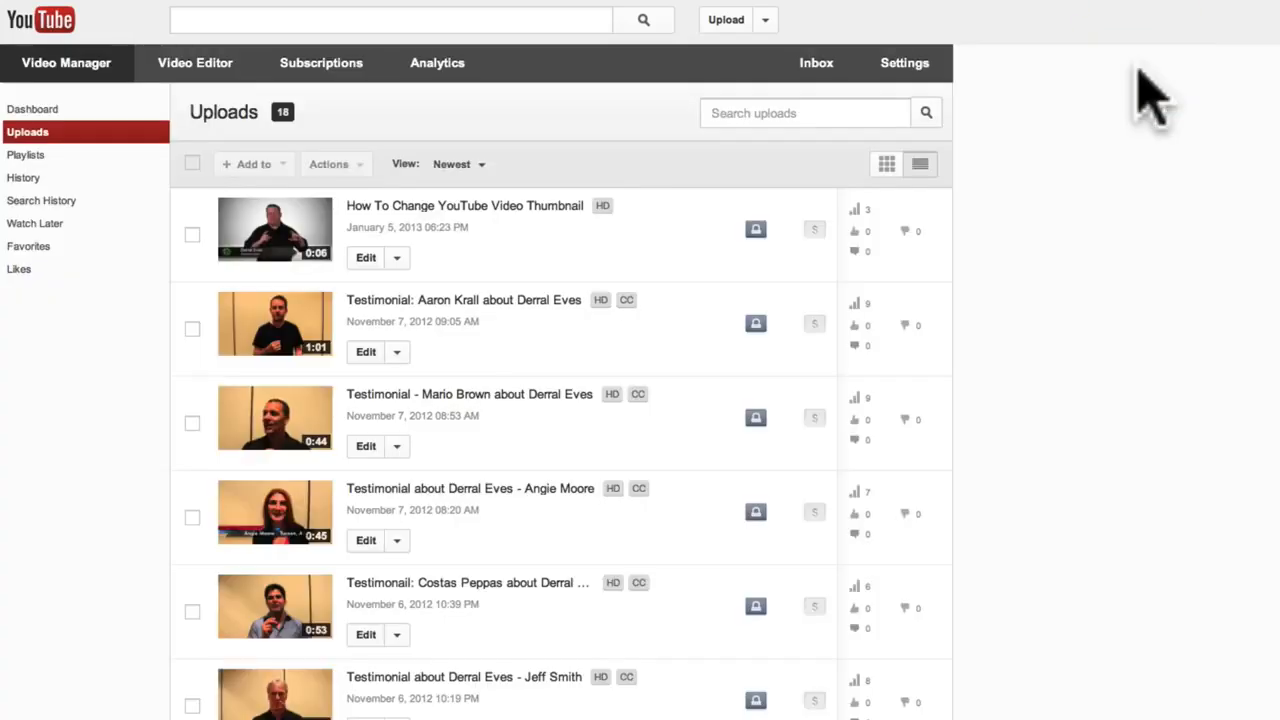
mouse_move(470, 220)
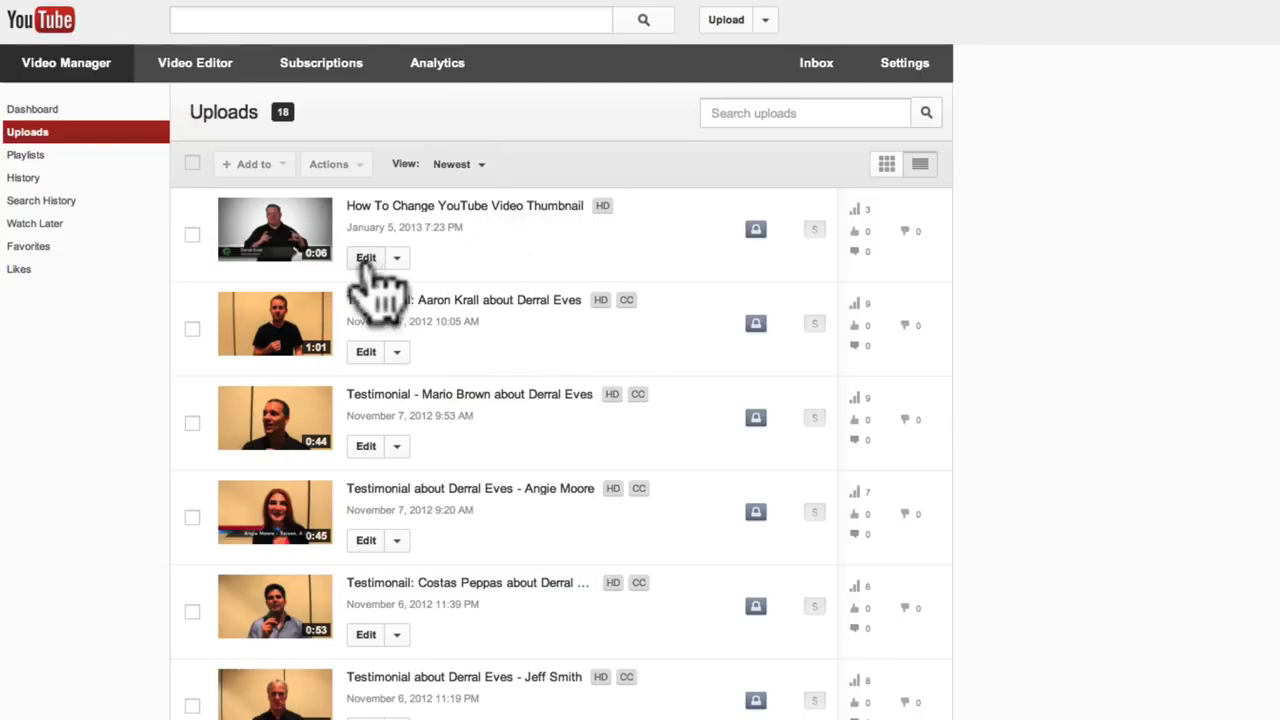
left_click(364, 258)
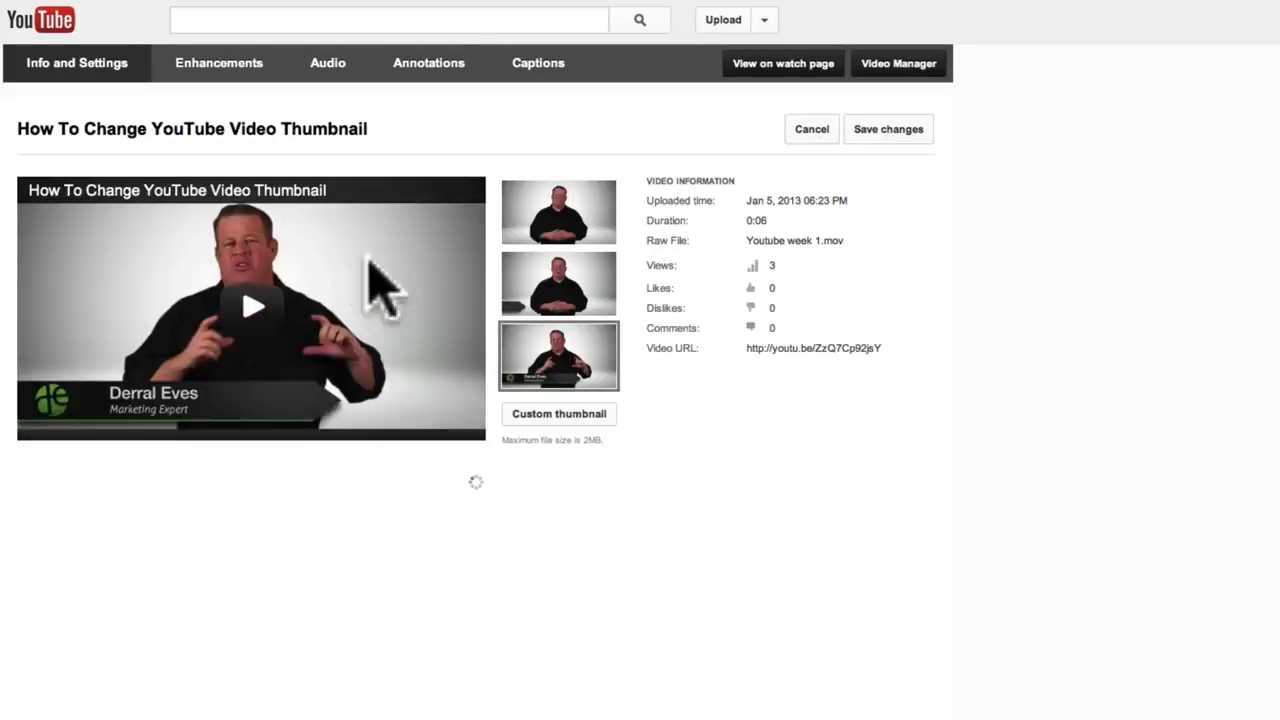
left_click(888, 128)
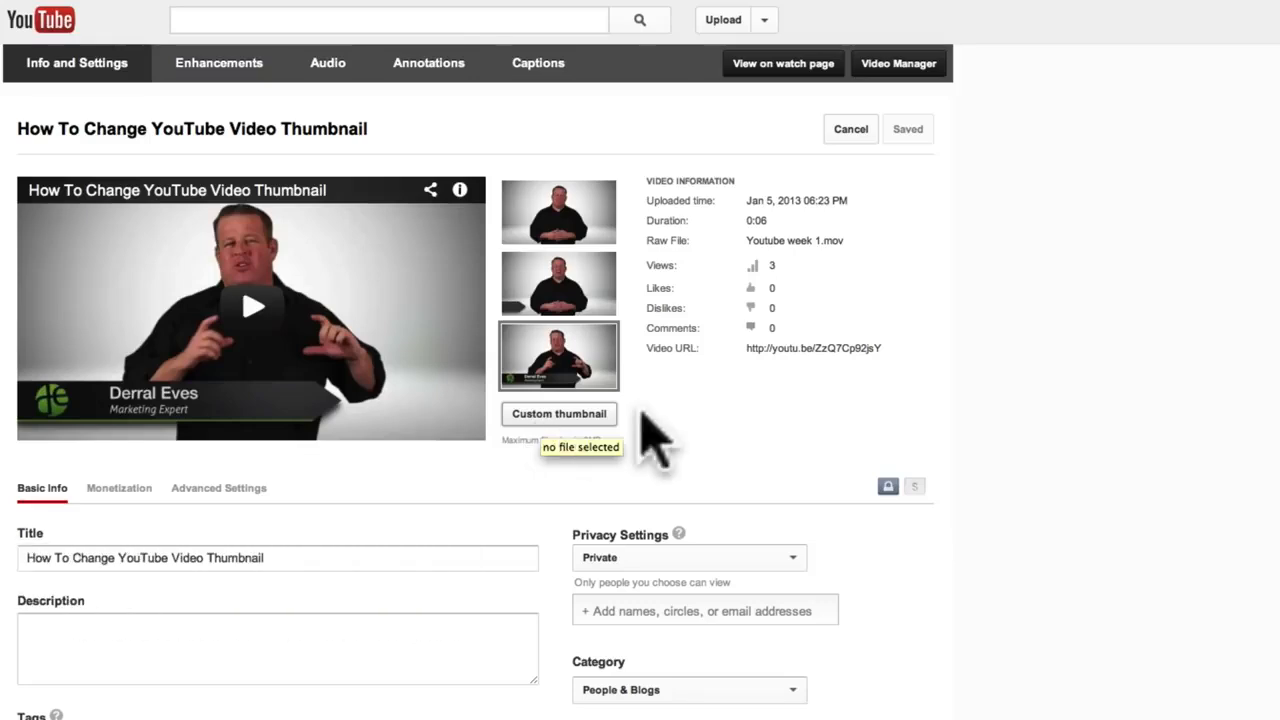
mouse_move(600, 460)
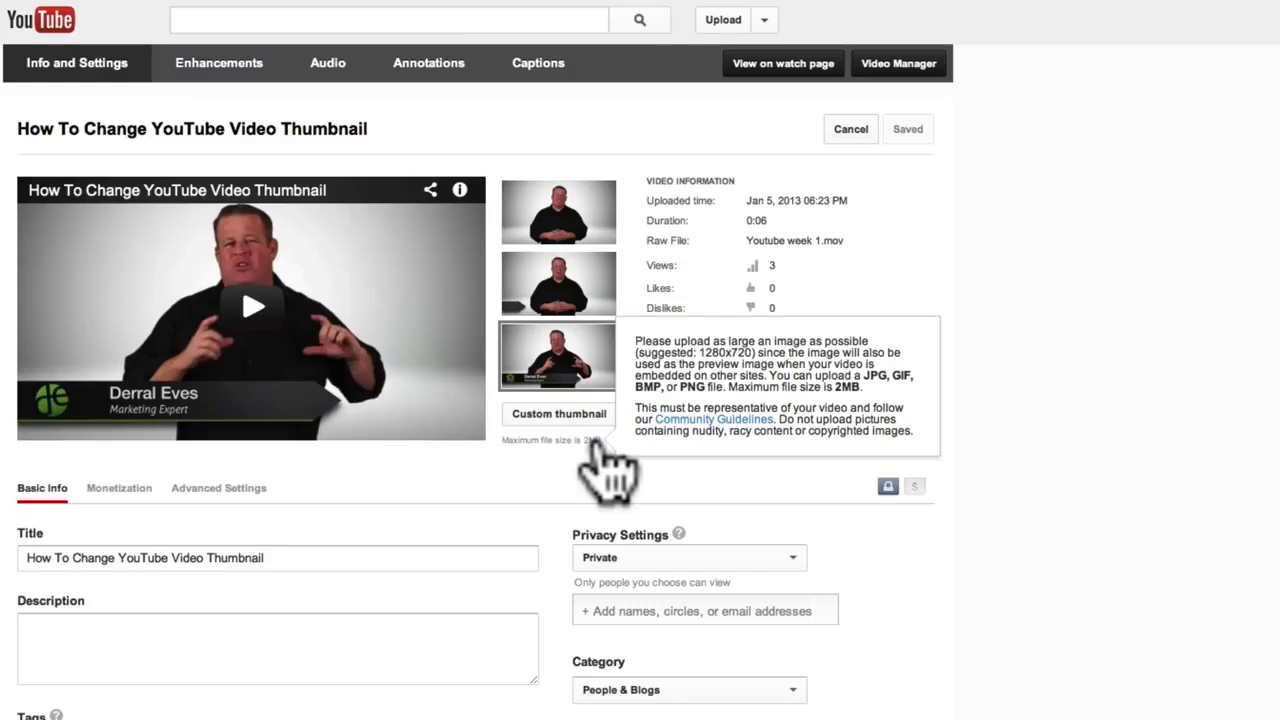
mouse_move(624, 476)
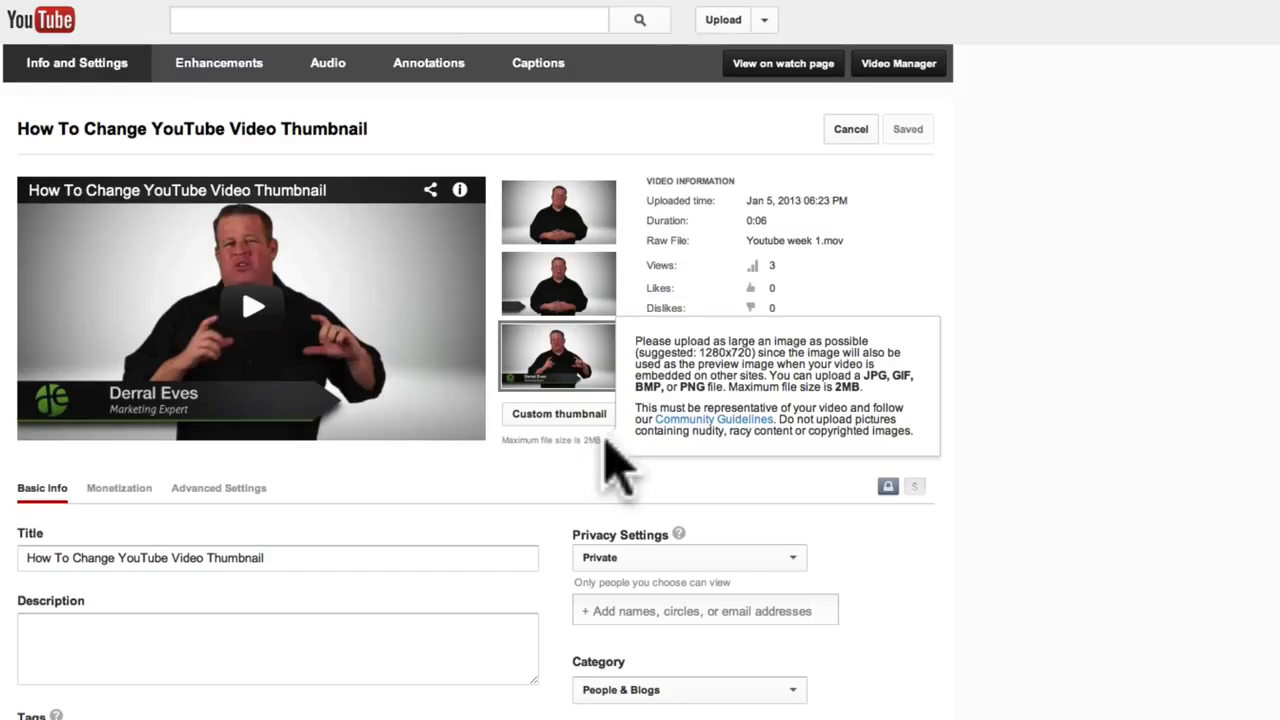
mouse_move(396, 516)
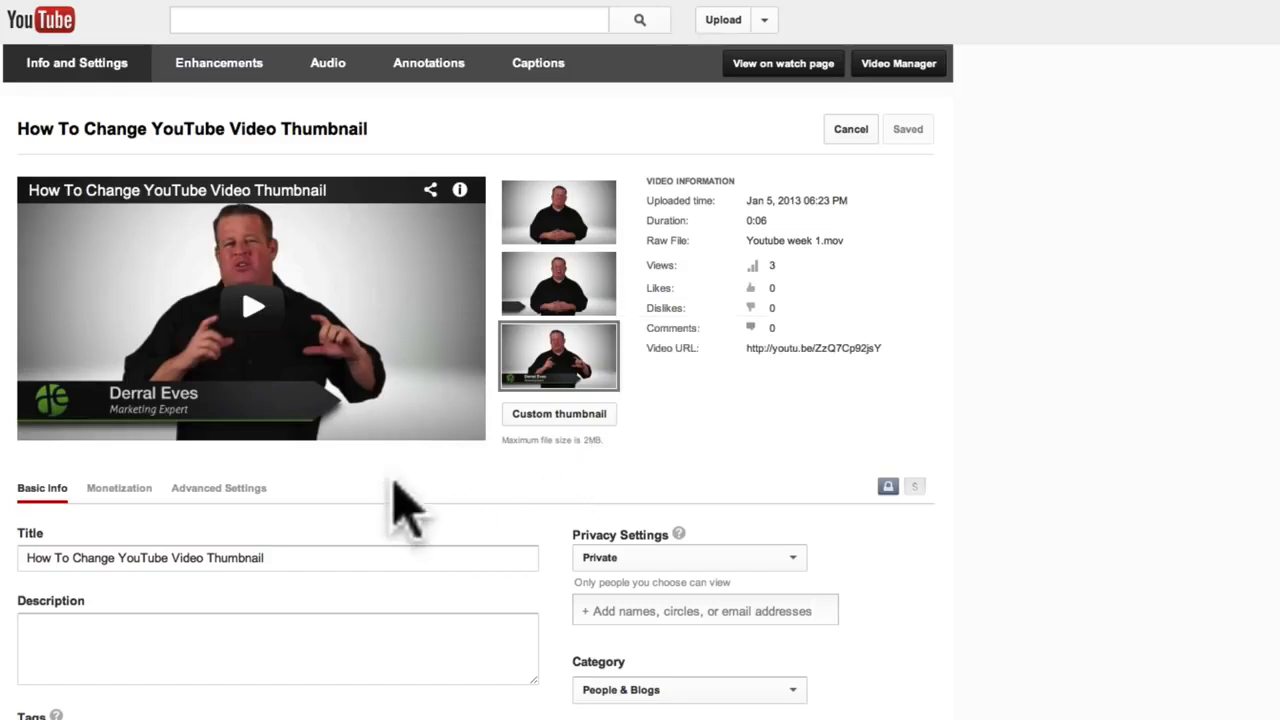
mouse_move(252, 316)
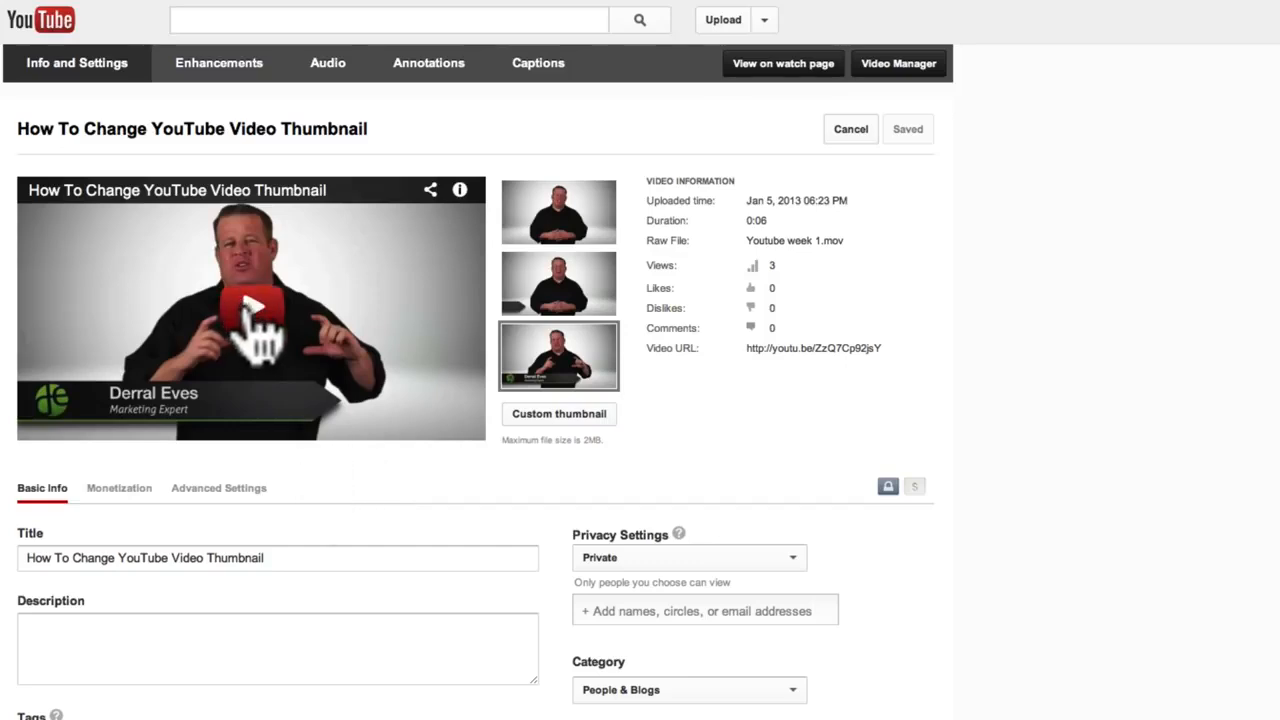
Step: Play the preview, then load the tutorial video on its public watch page
left_click(252, 304)
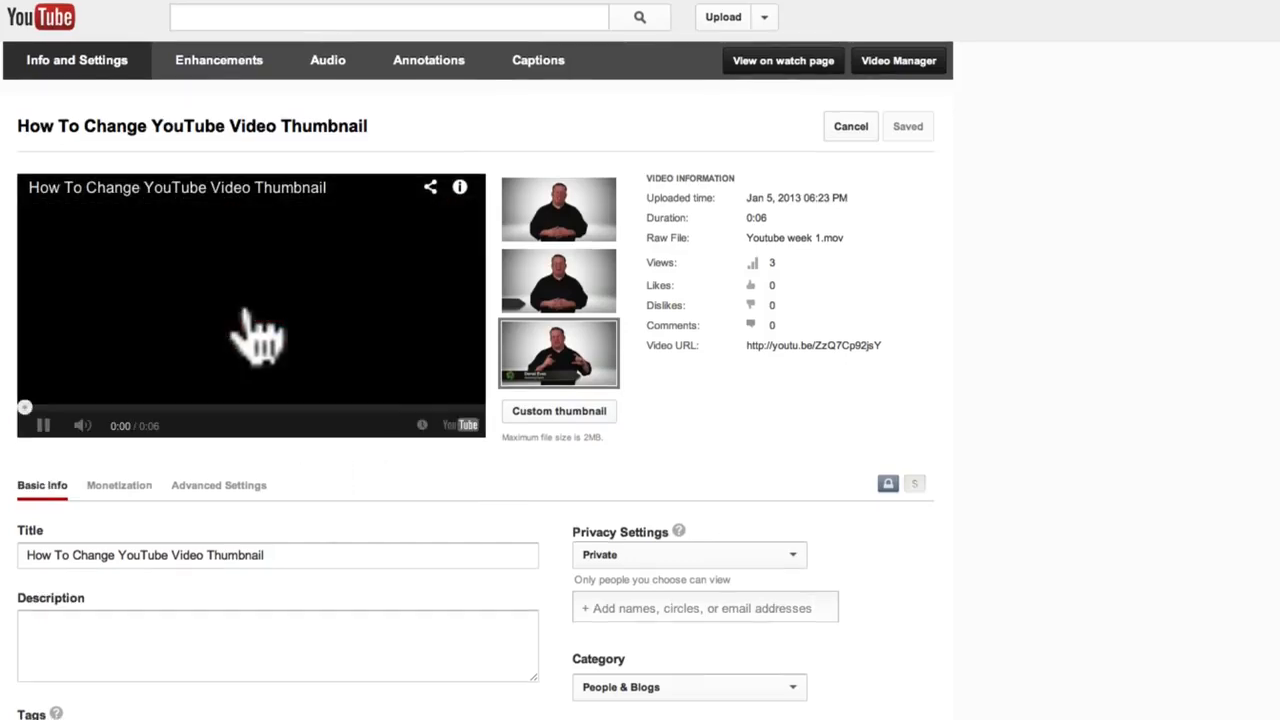
left_click(44, 424)
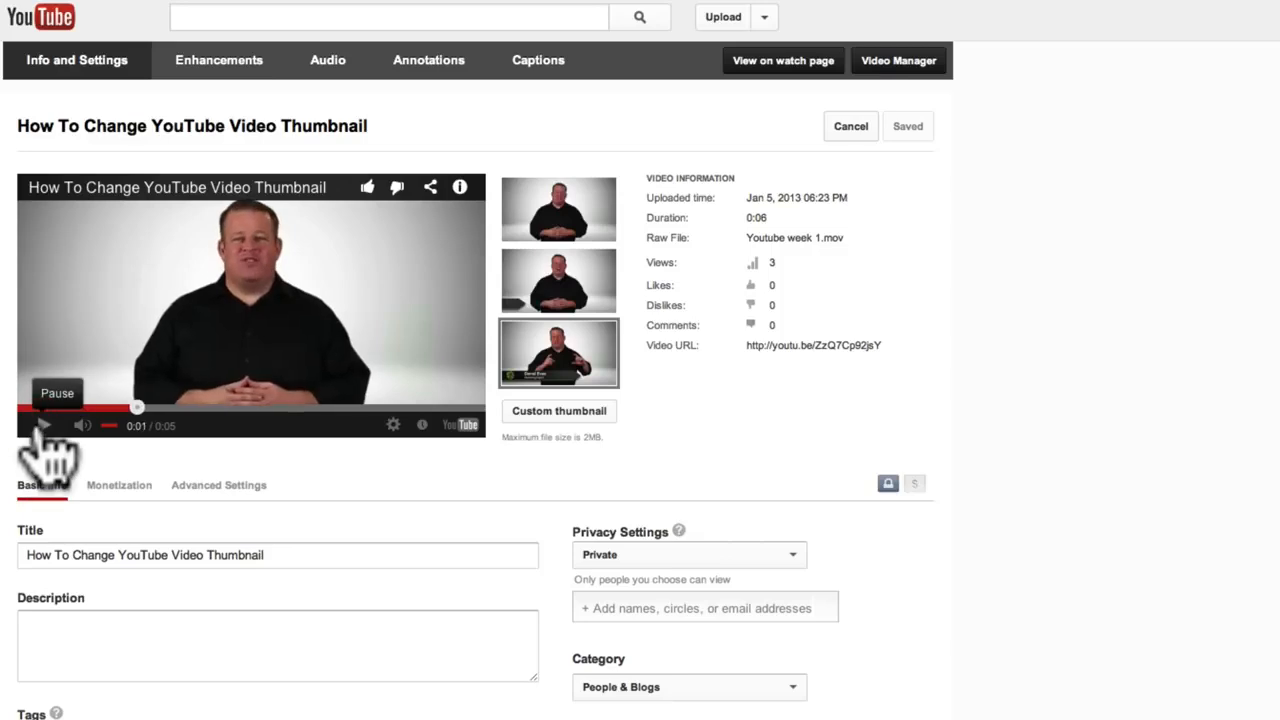
mouse_move(460, 428)
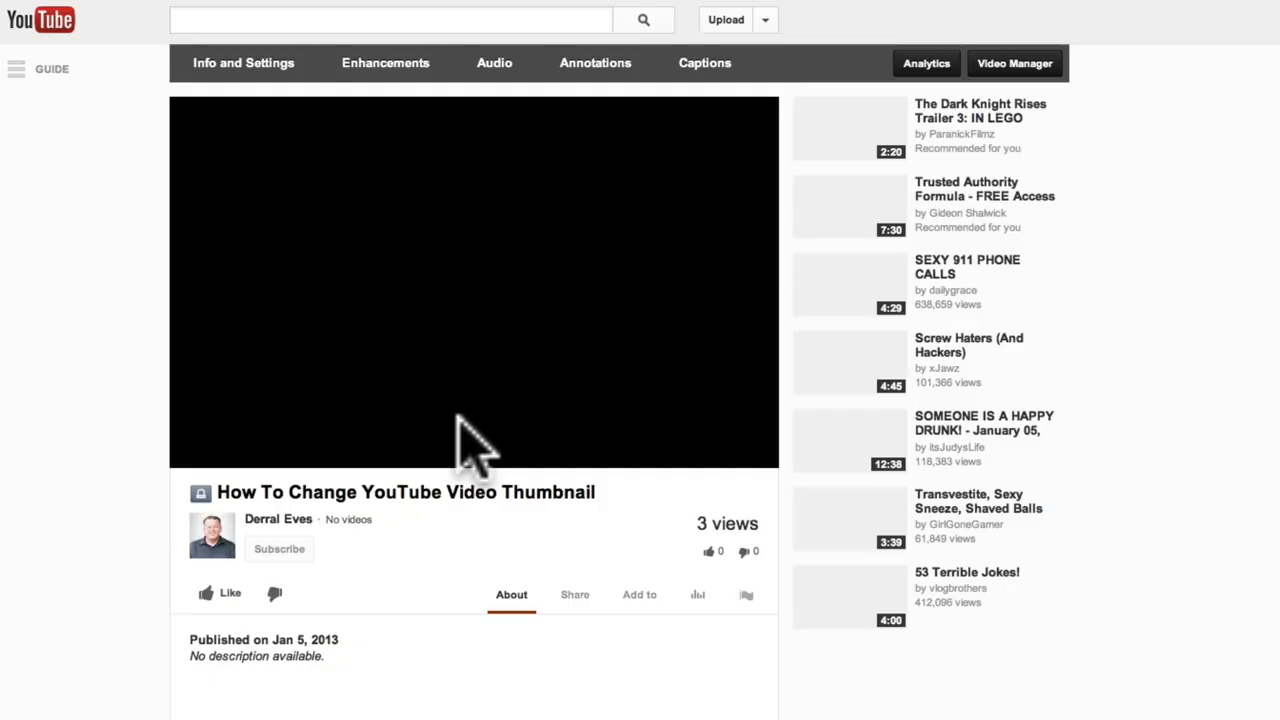
left_click(200, 474)
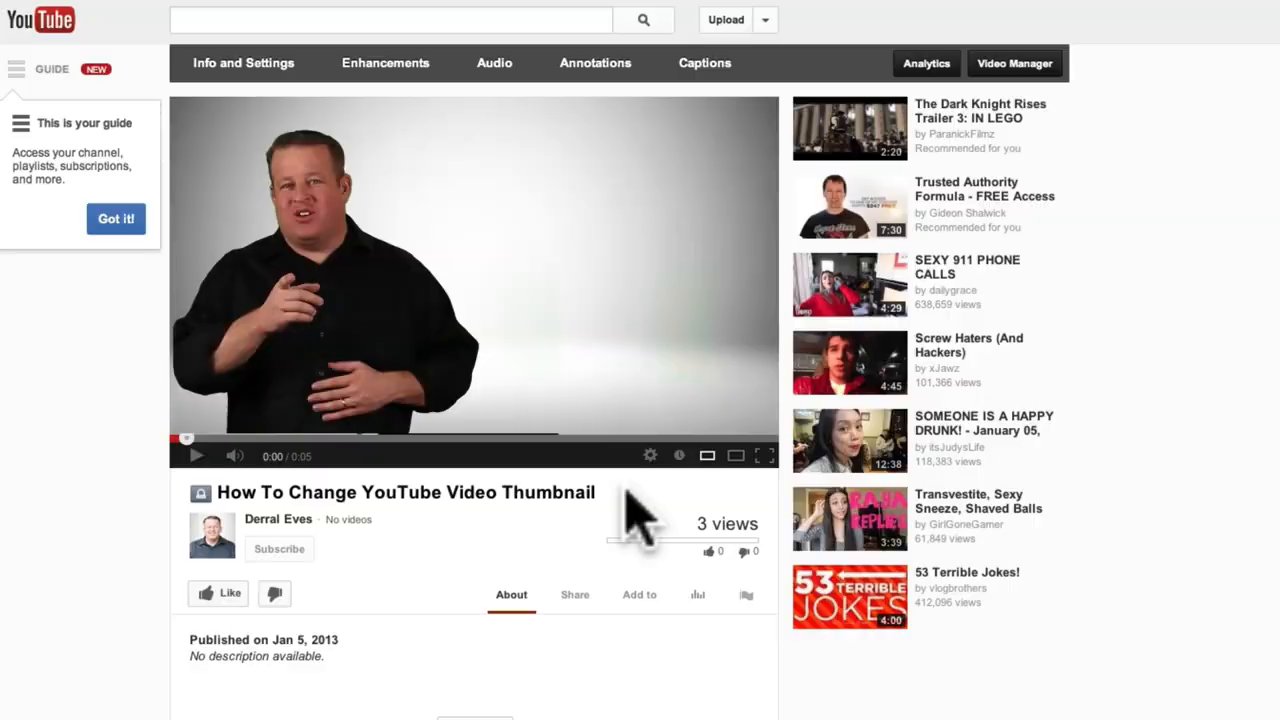
mouse_move(1044, 20)
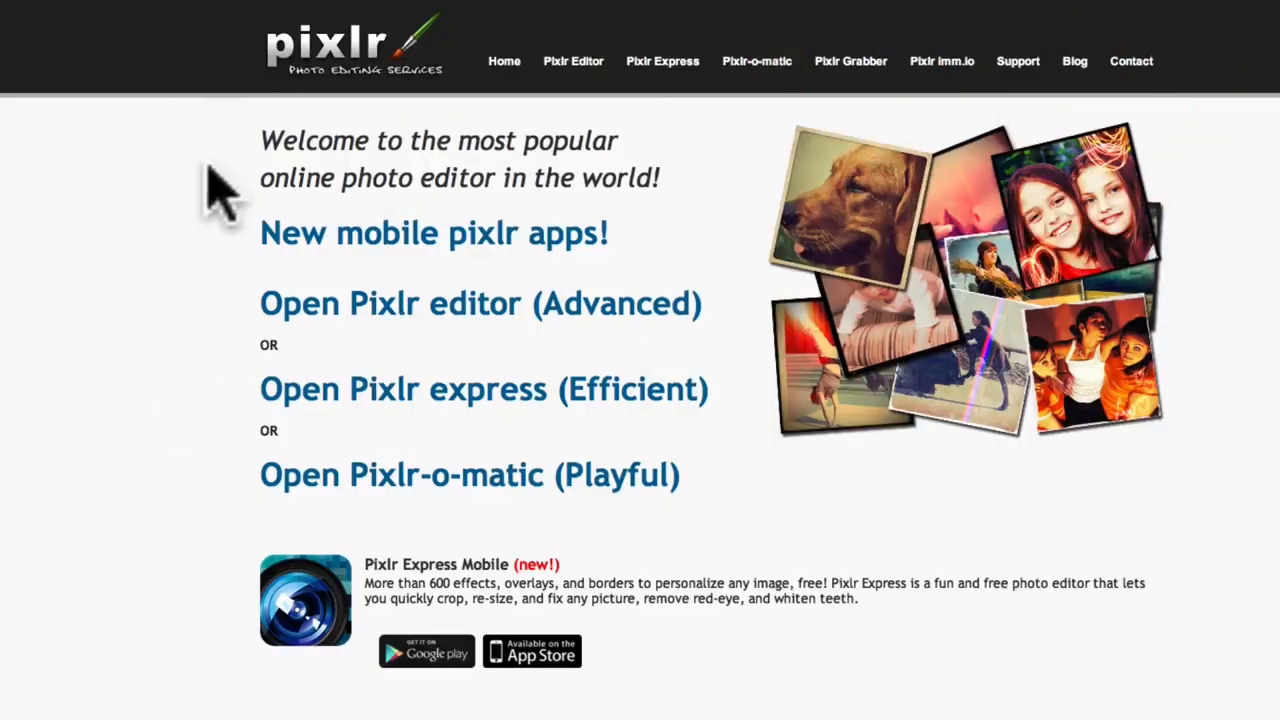
mouse_move(218, 290)
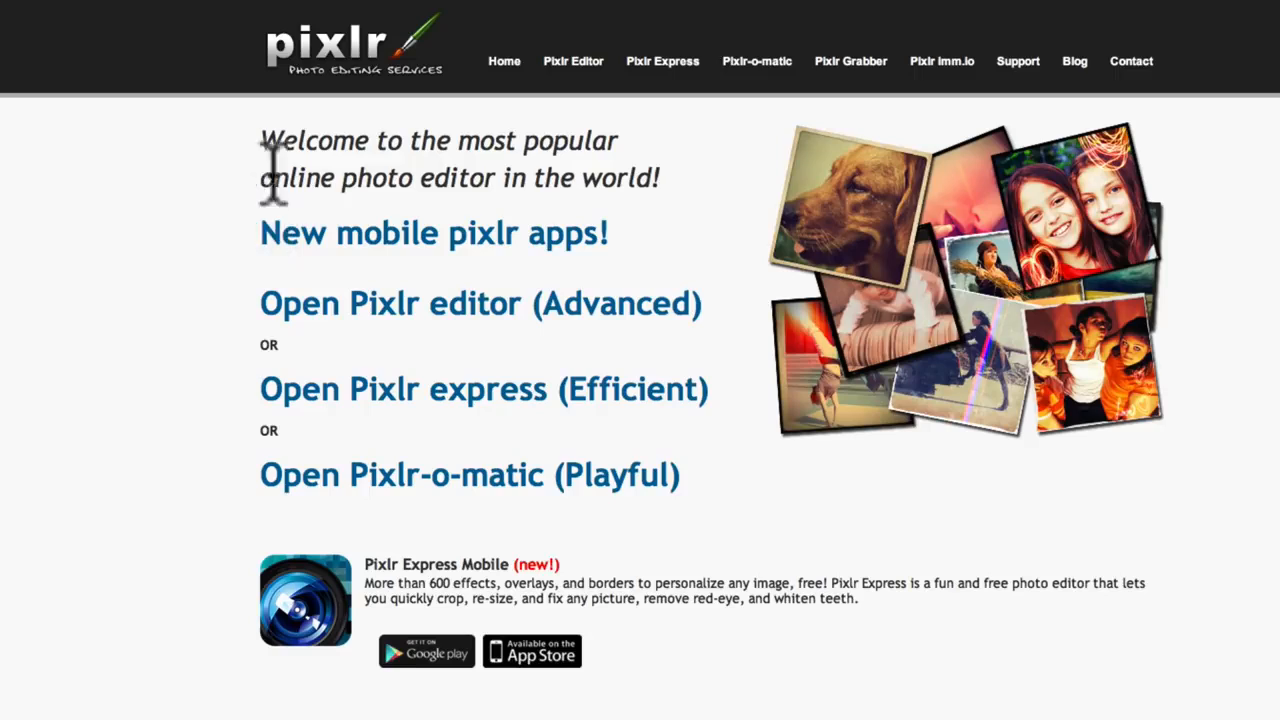
mouse_move(380, 96)
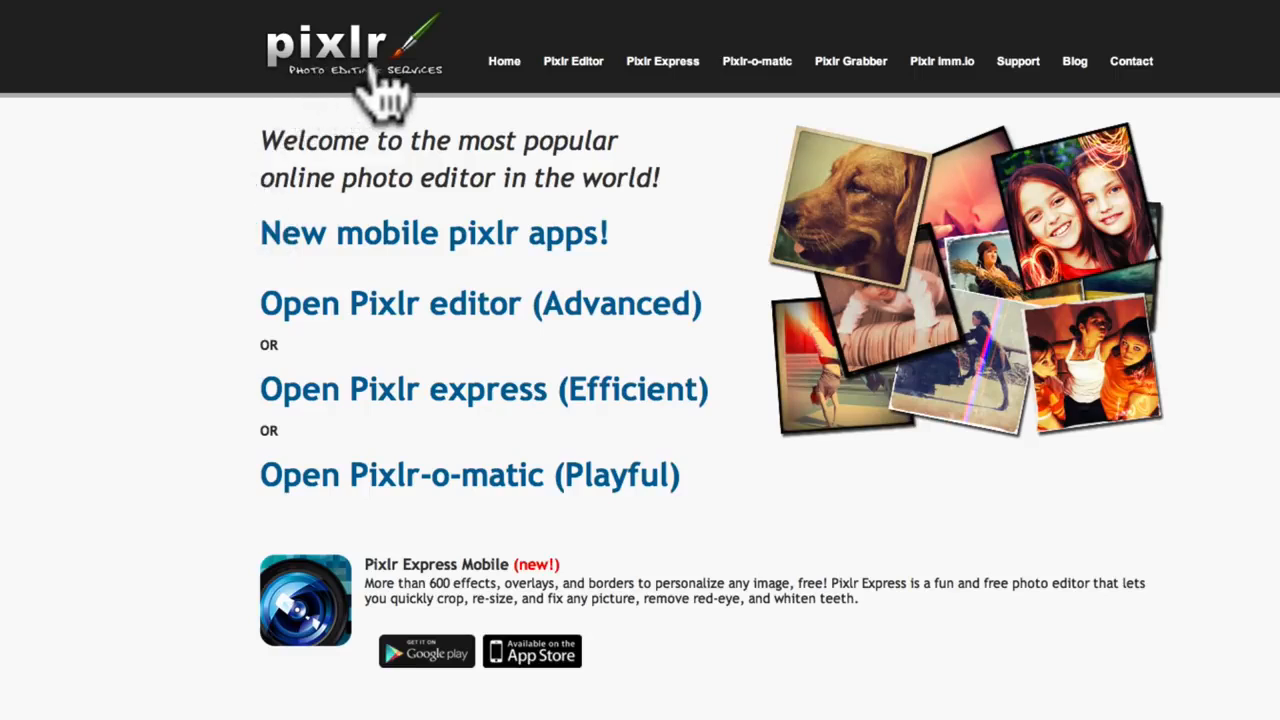
mouse_move(116, 350)
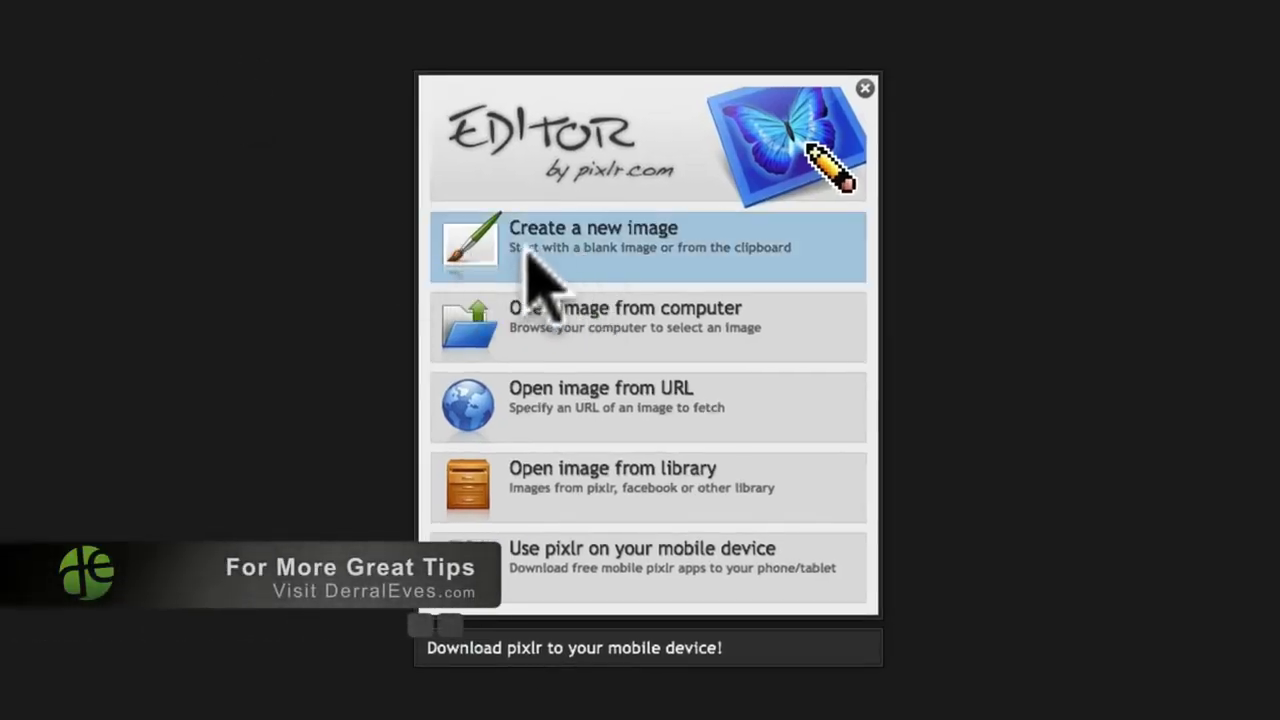
Step: Create a new blank image at the Movie 720p preset, 1280 by 720 pixels
left_click(592, 236)
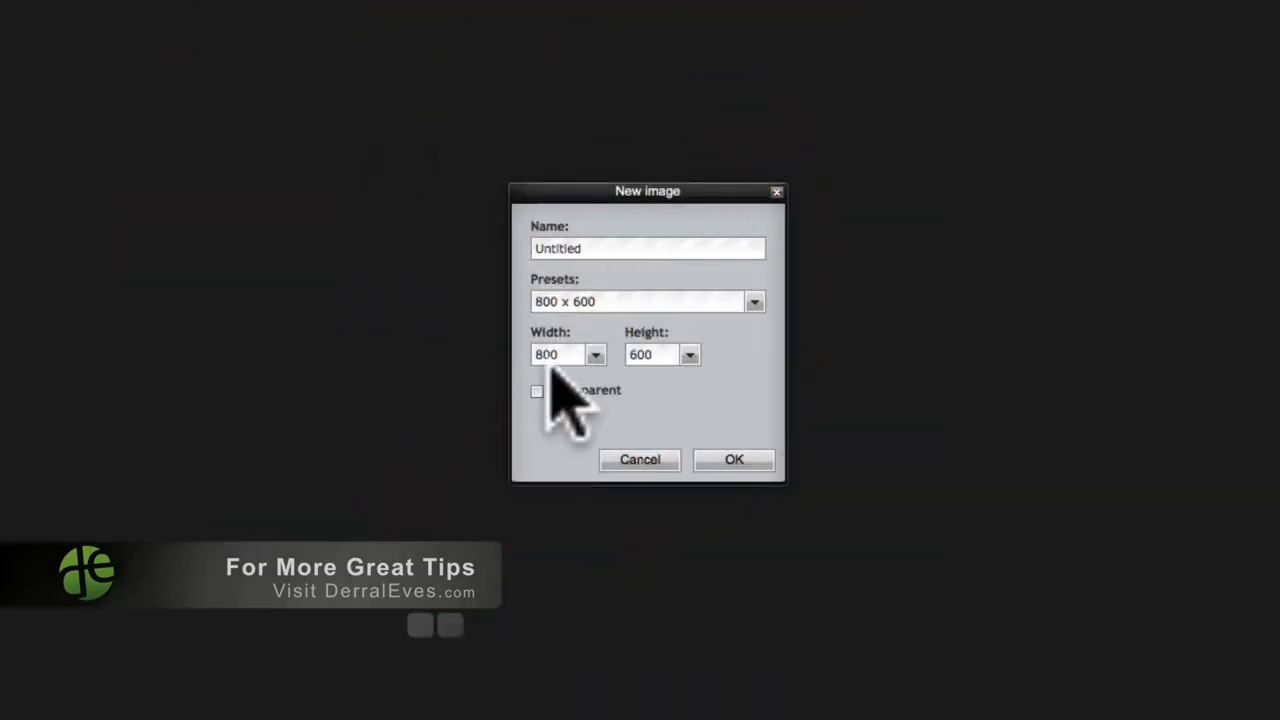
mouse_move(724, 336)
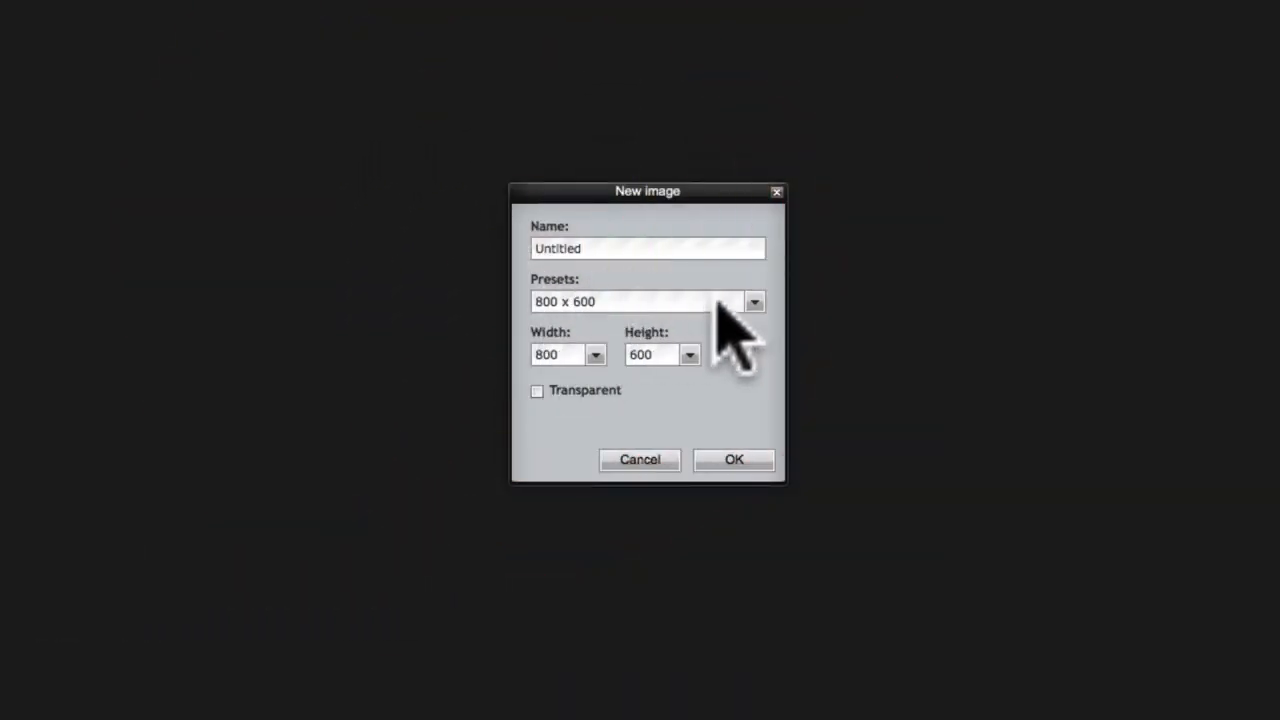
left_click(754, 300)
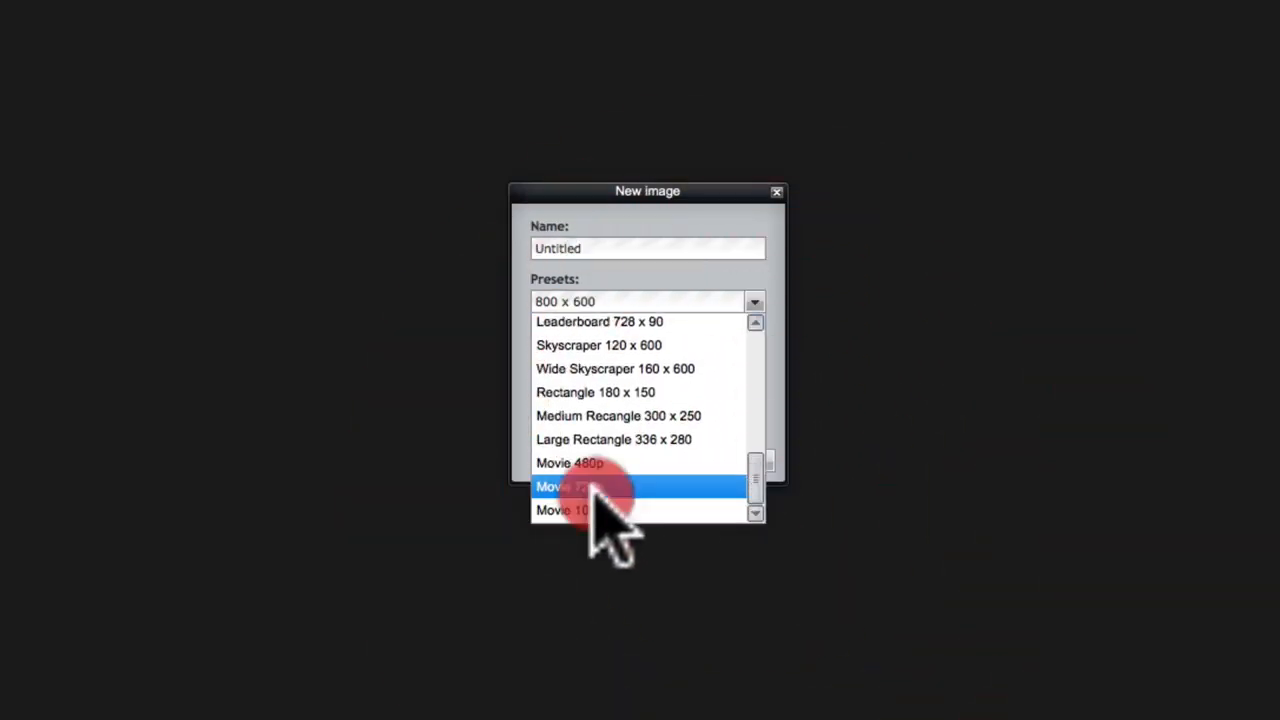
left_click(610, 488)
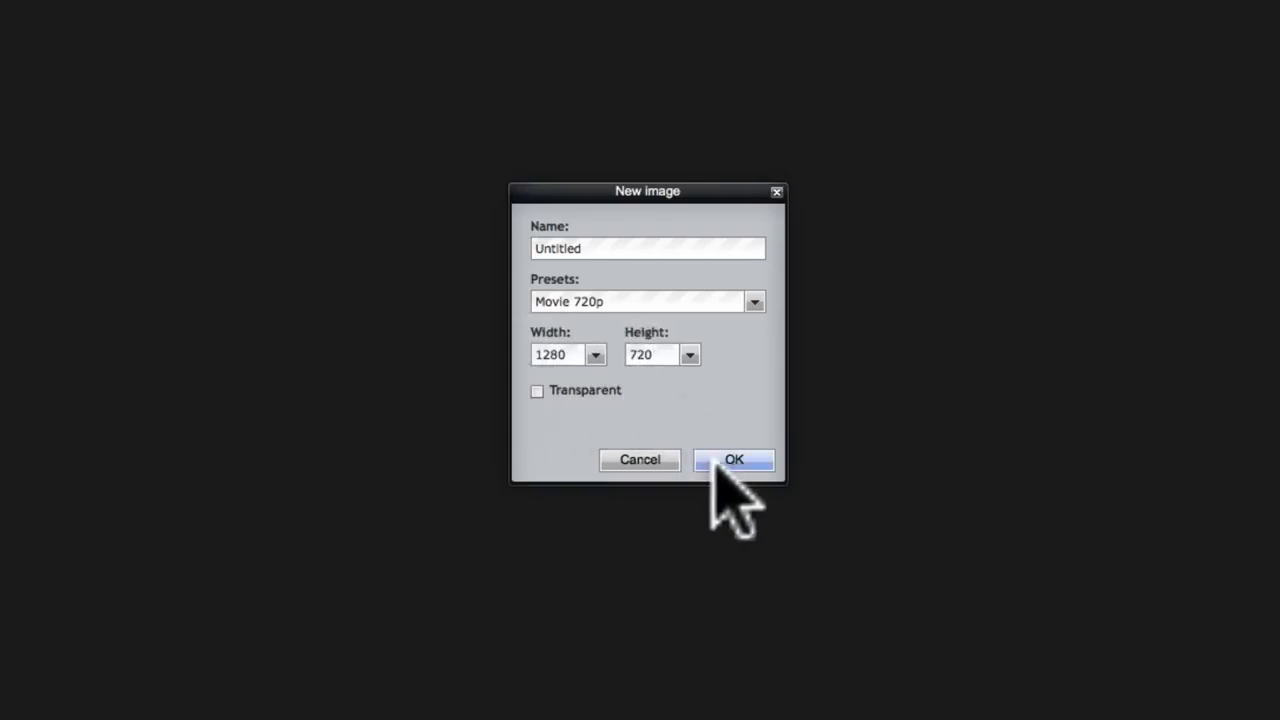
left_click(734, 460)
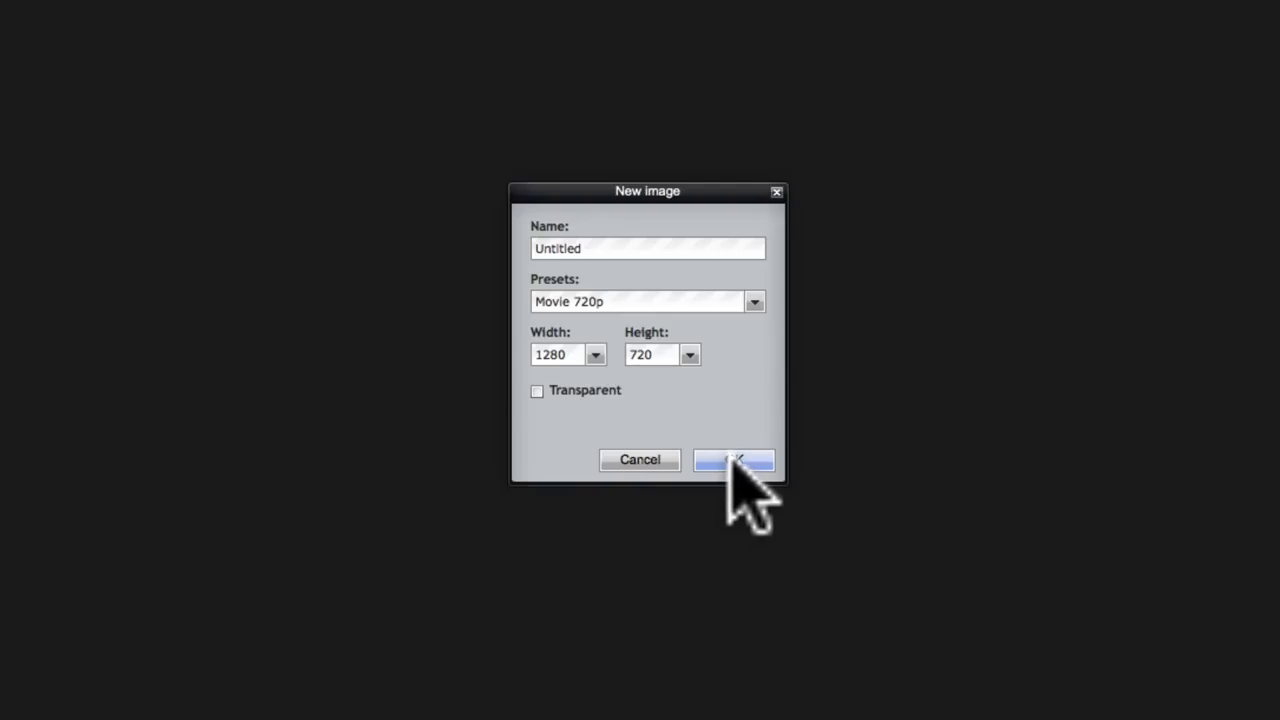
Step: Open the photo derraleves-image-1.jpg from the Desktop alongside the blank canvas
left_click(736, 460)
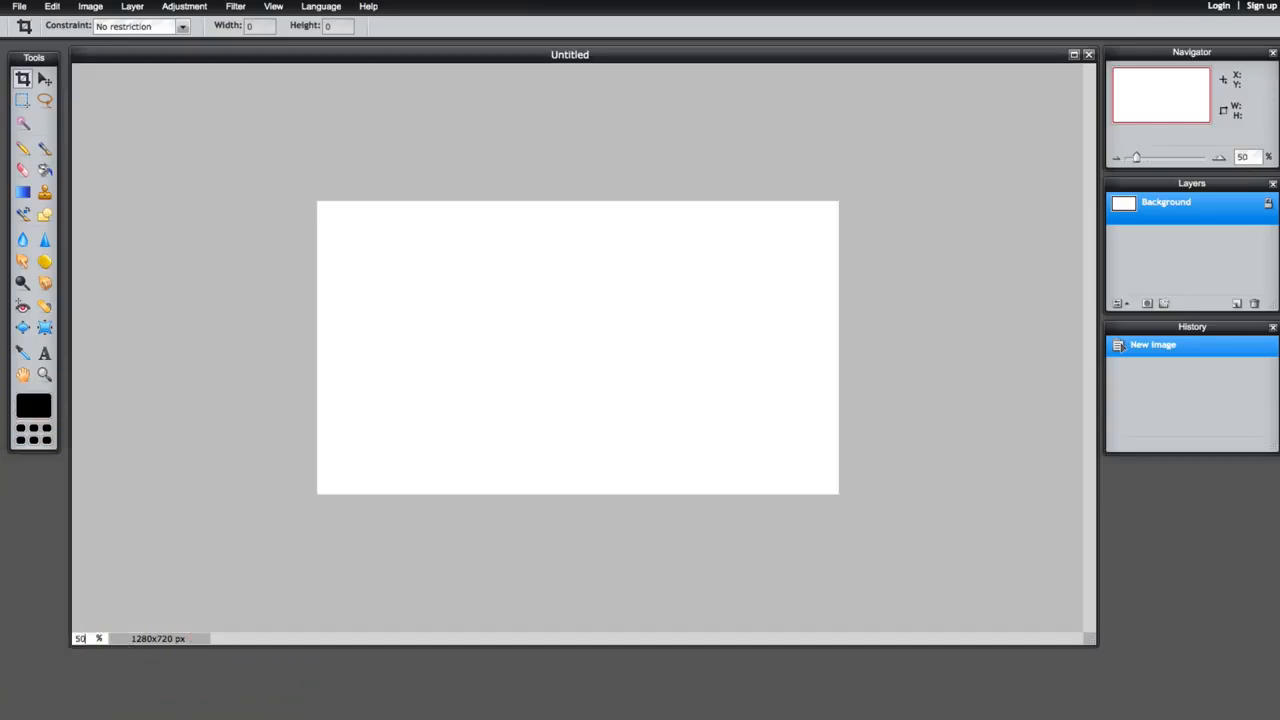
mouse_move(256, 248)
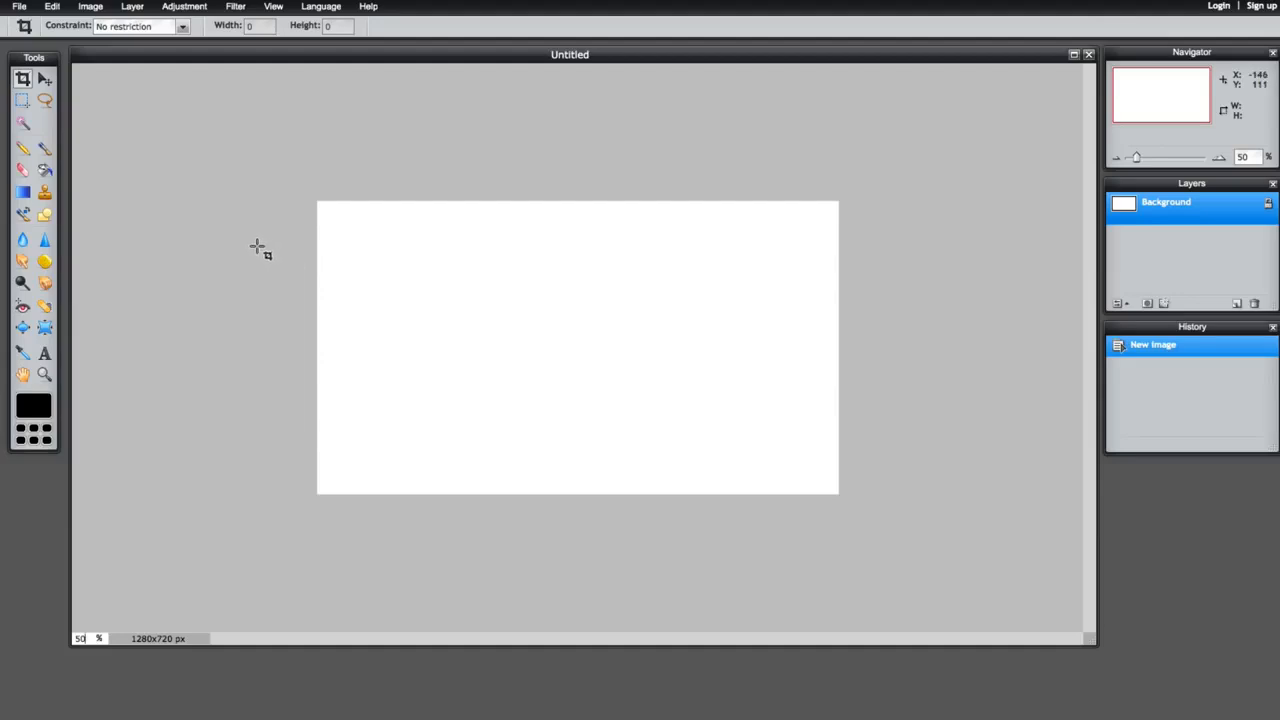
mouse_move(126, 120)
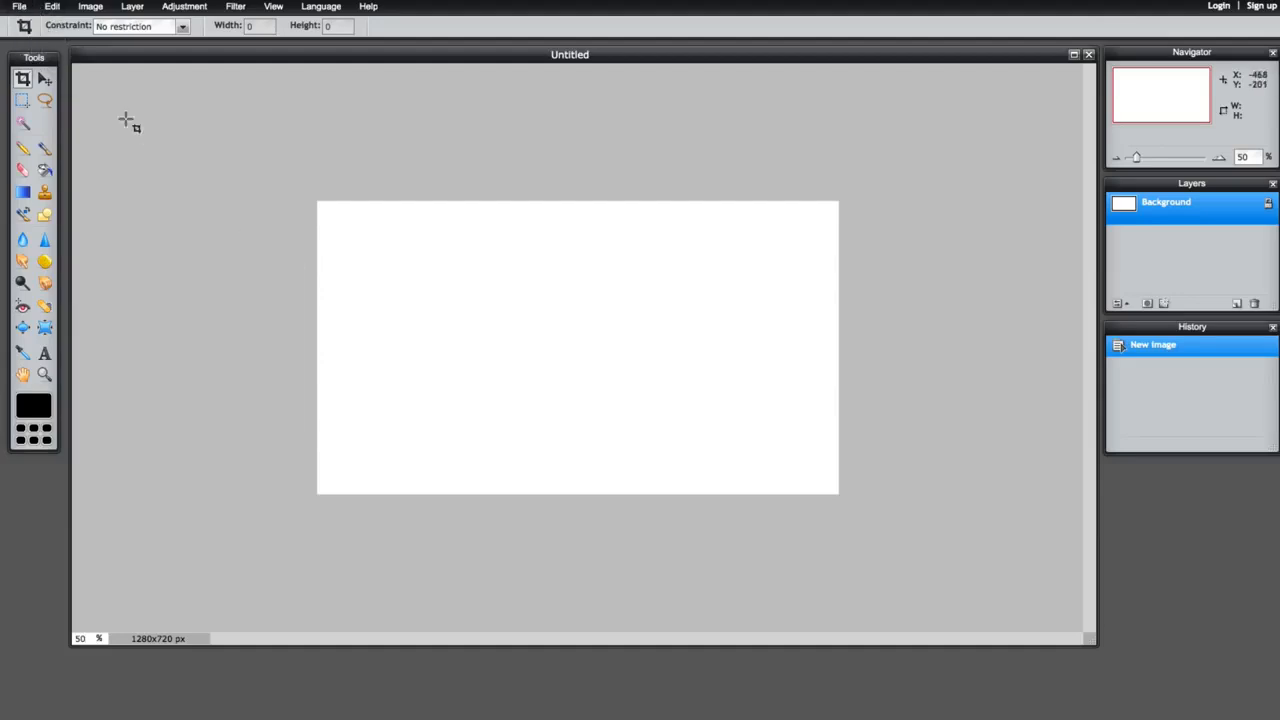
left_click(12, 8)
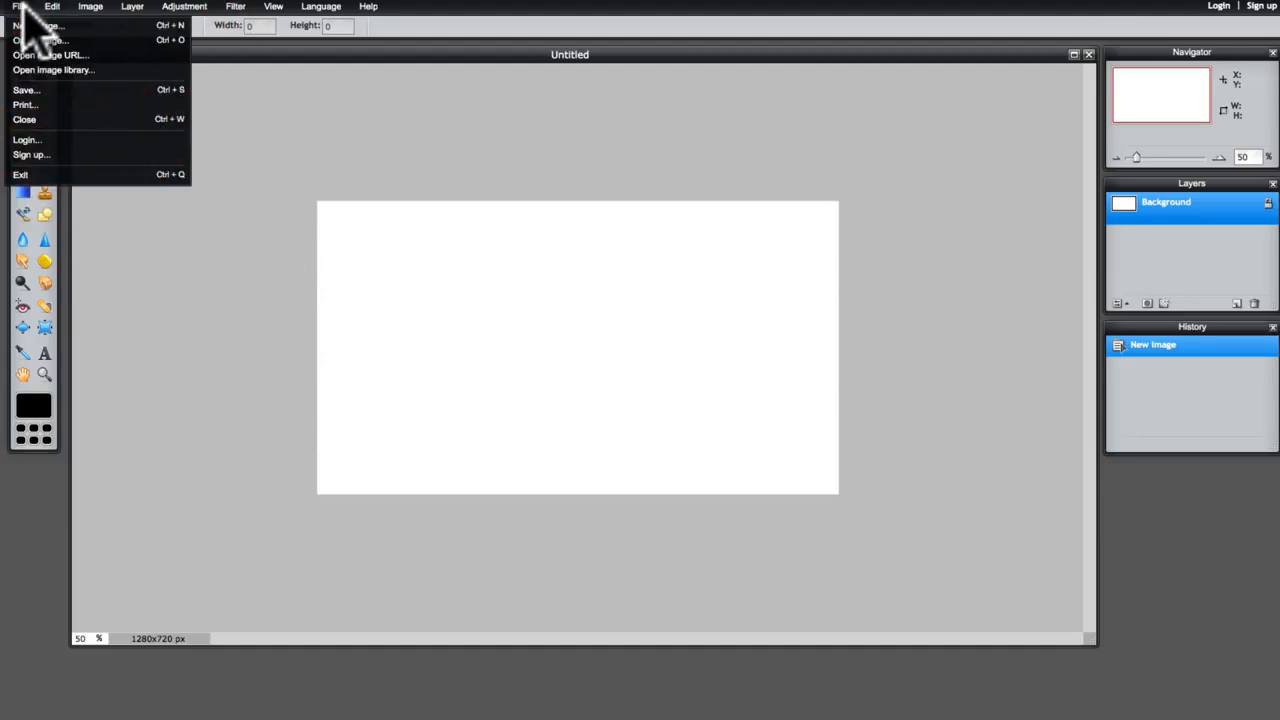
left_click(36, 40)
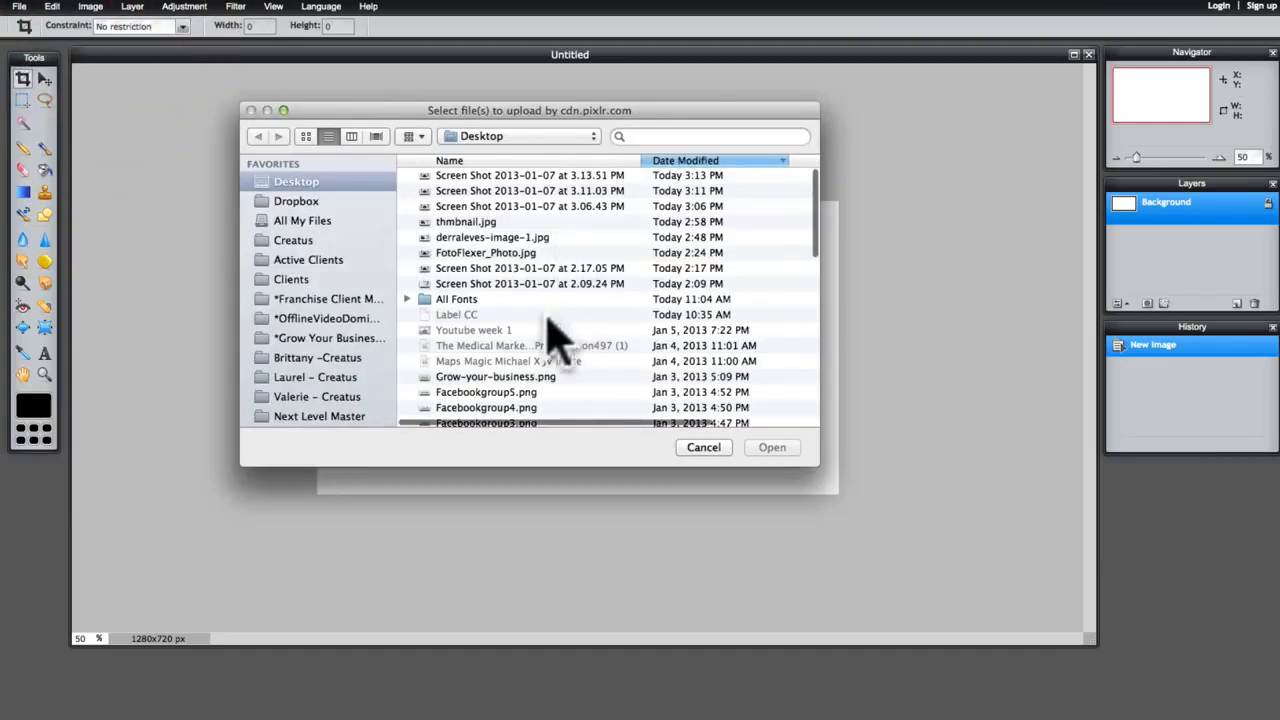
mouse_move(550, 270)
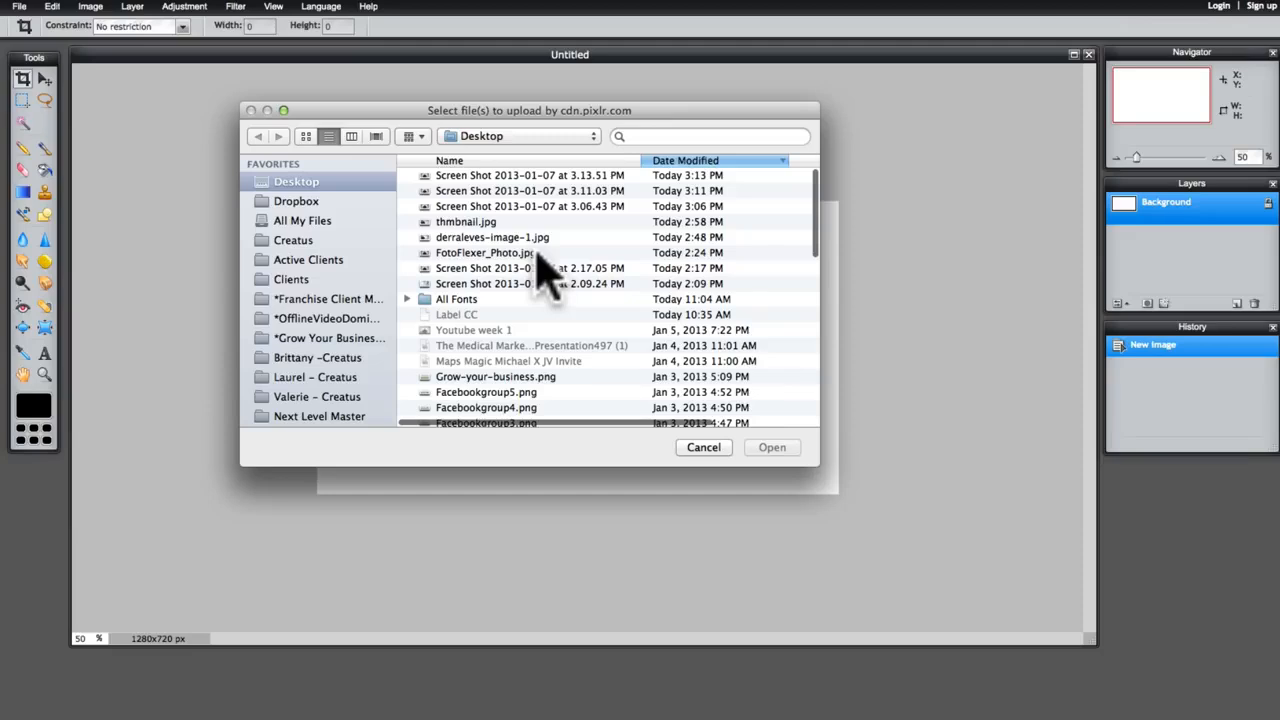
left_click(492, 236)
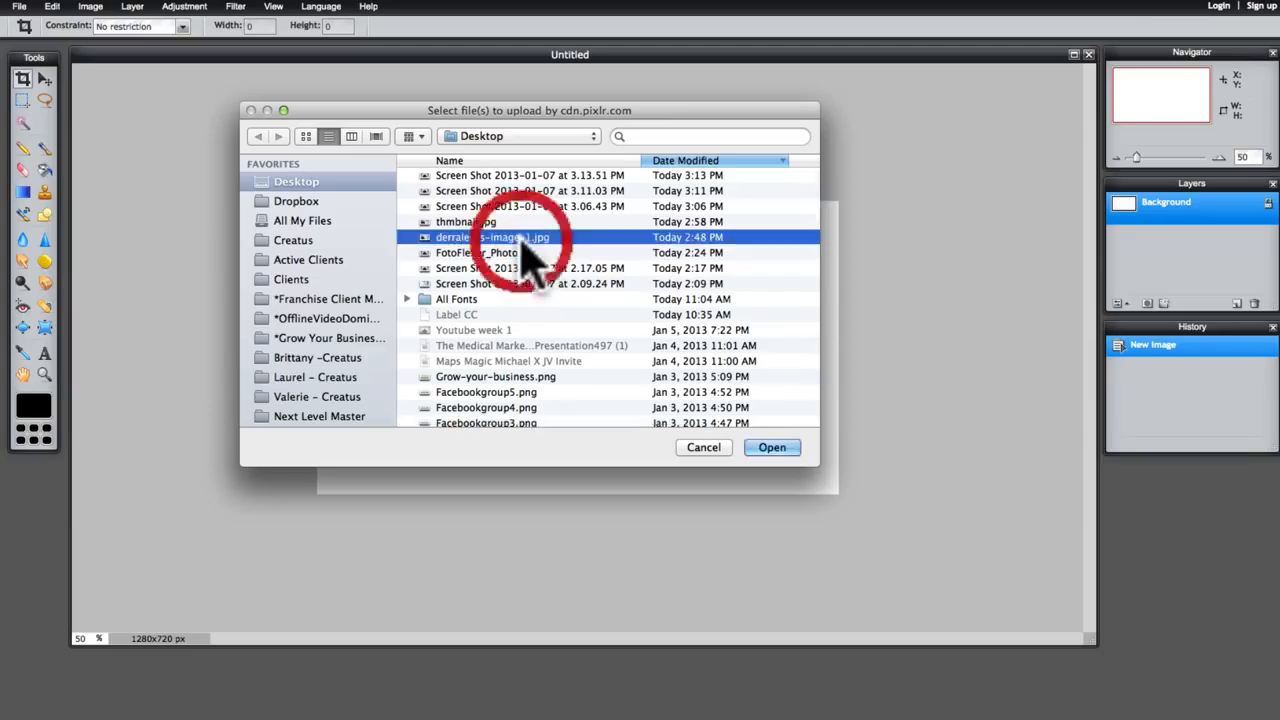
left_click(772, 448)
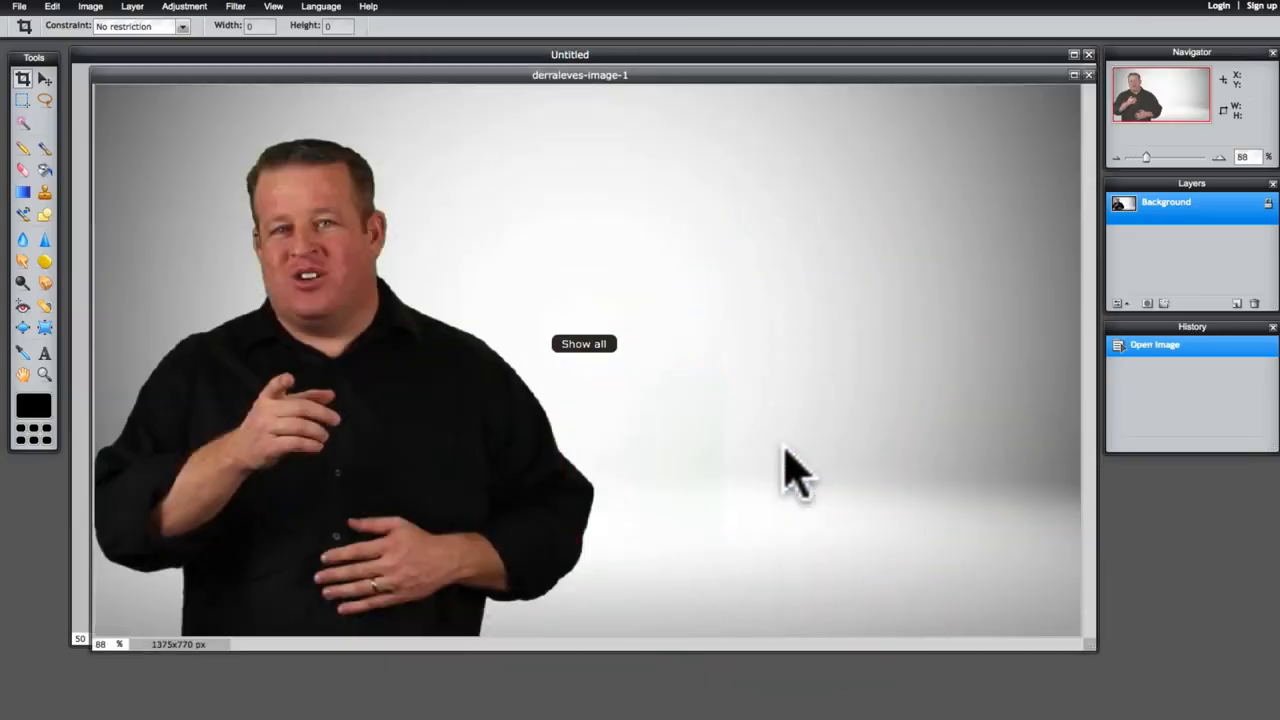
Step: Copy the photo's Background layer onto the 1280x720 canvas and reposition it in the frame
left_click_drag(580, 76, 980, 372)
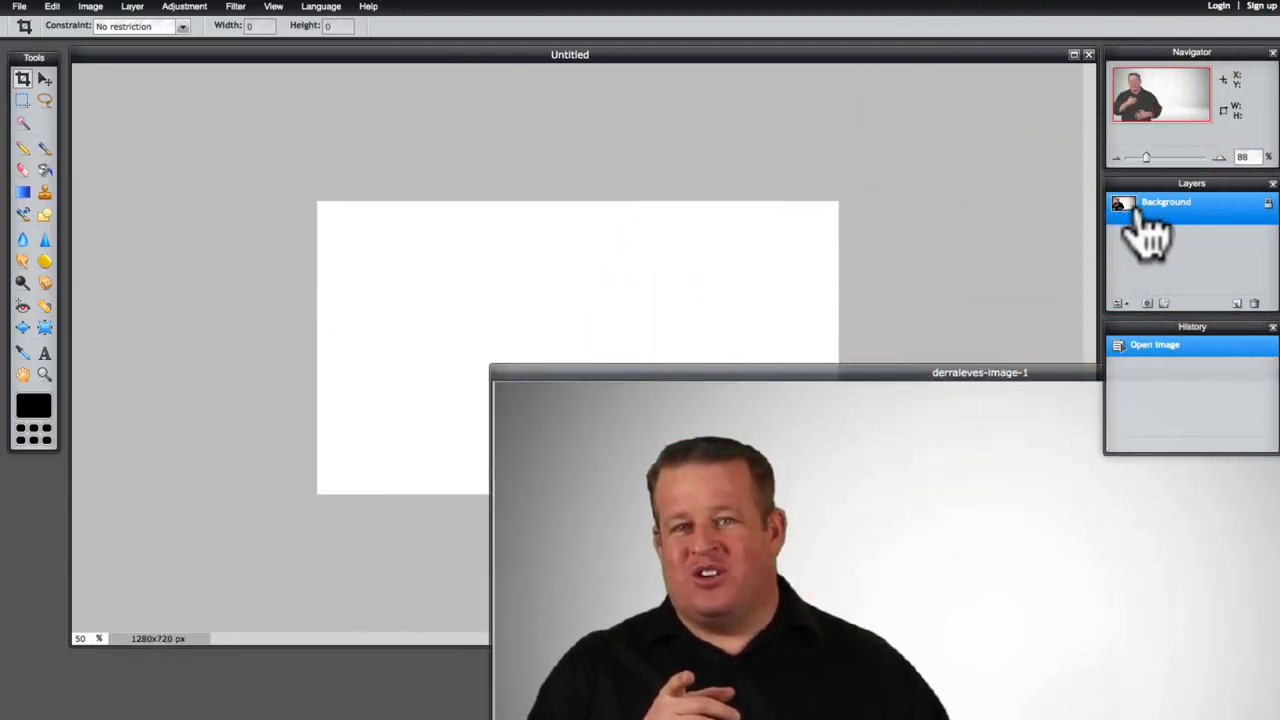
left_click(1156, 204)
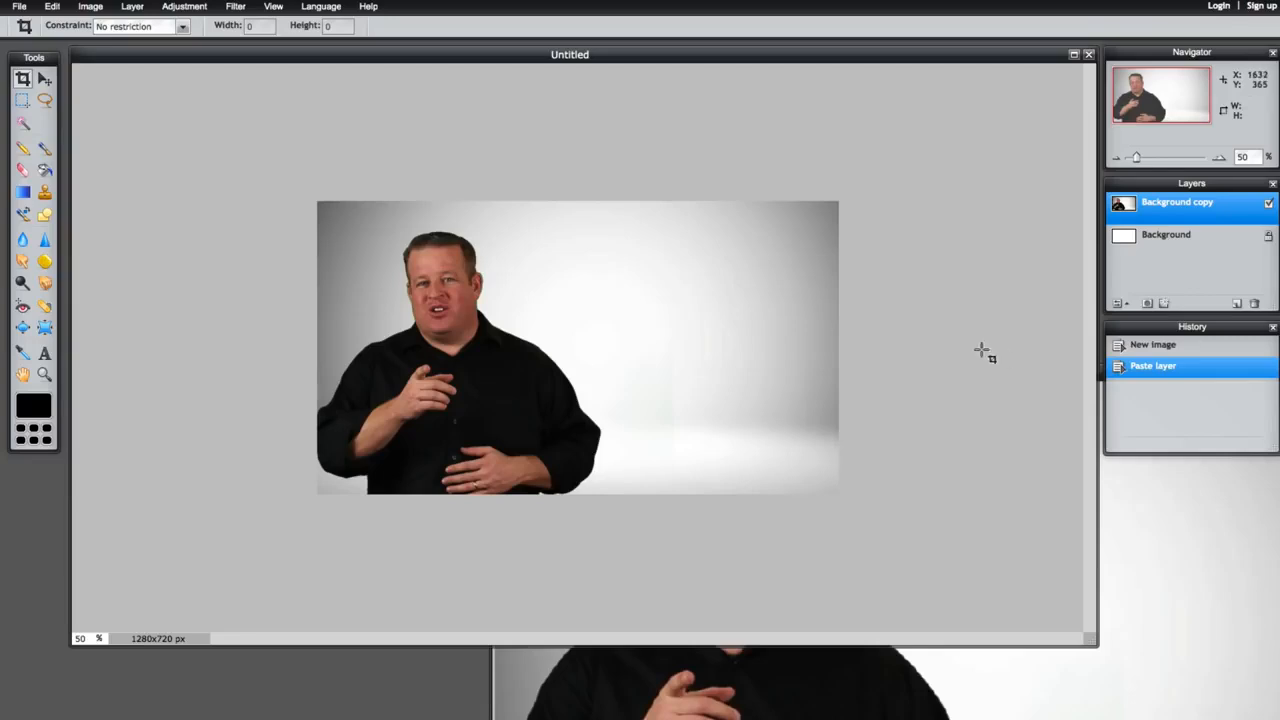
mouse_move(868, 188)
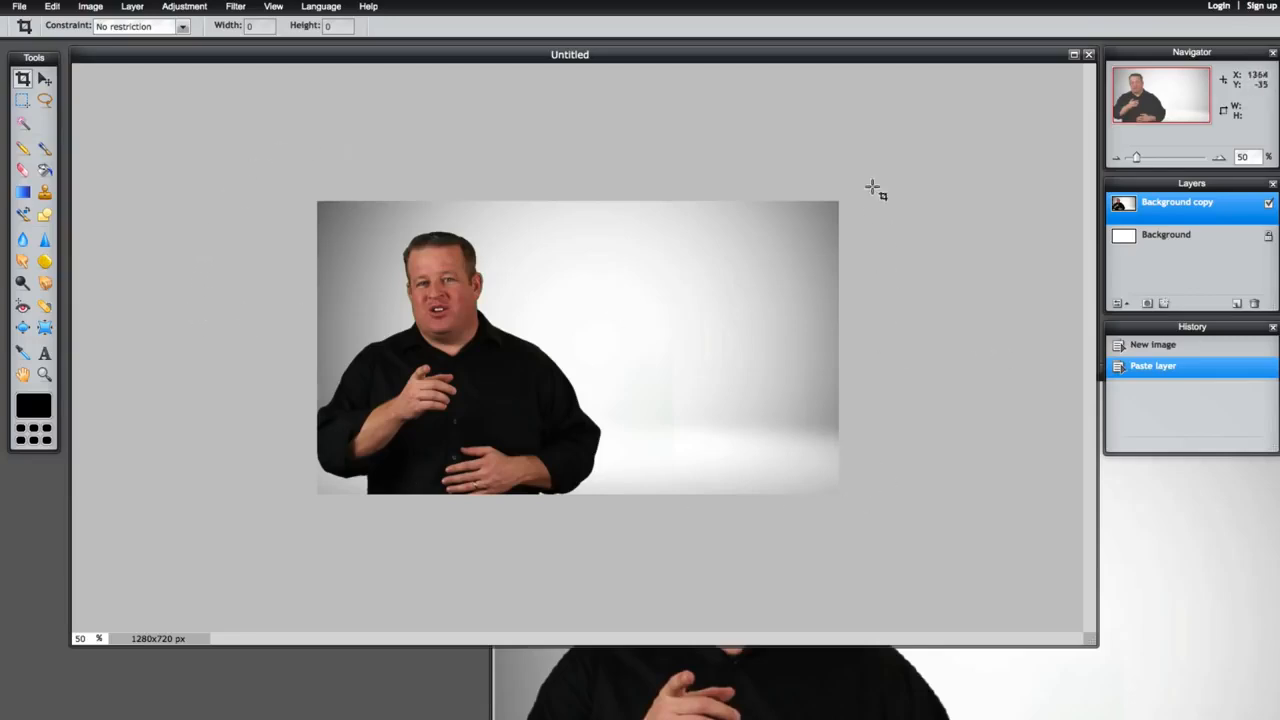
mouse_move(22, 80)
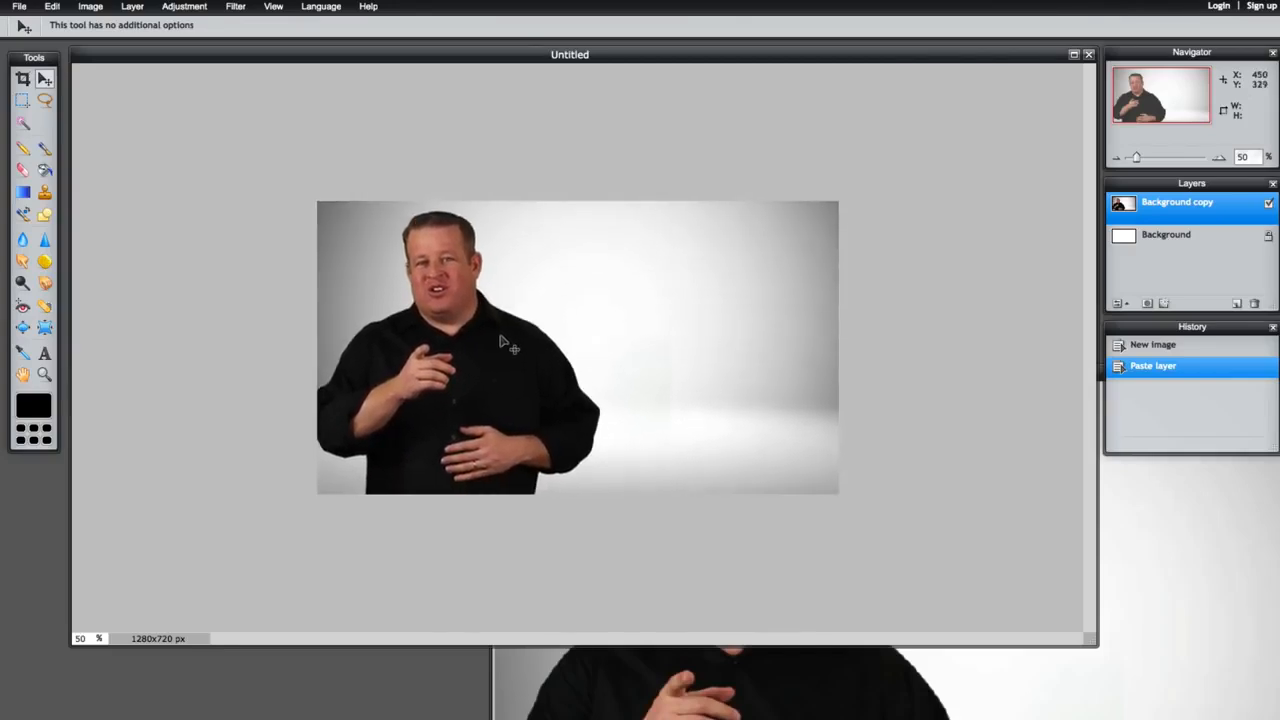
left_click_drag(504, 340, 500, 340)
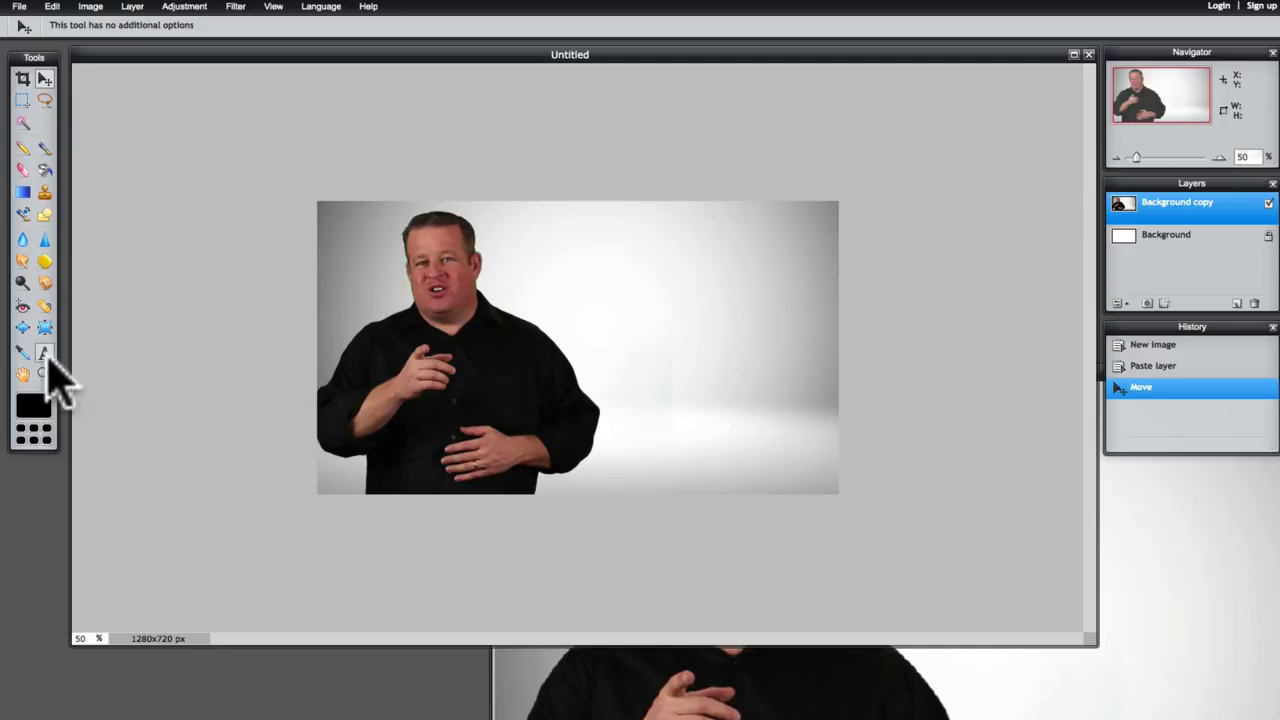
Step: Add the title text 'How to Customize your Youtube Thumbnail' in the photo's upper right
left_click(44, 352)
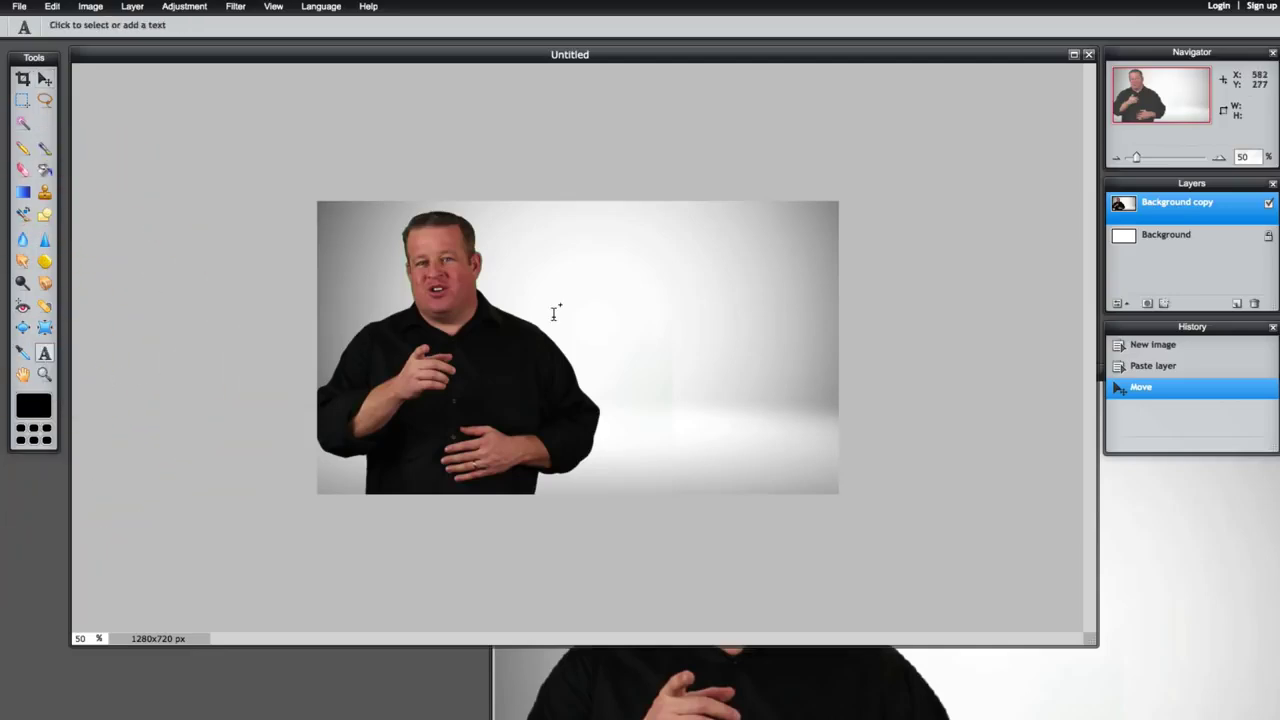
left_click(552, 310)
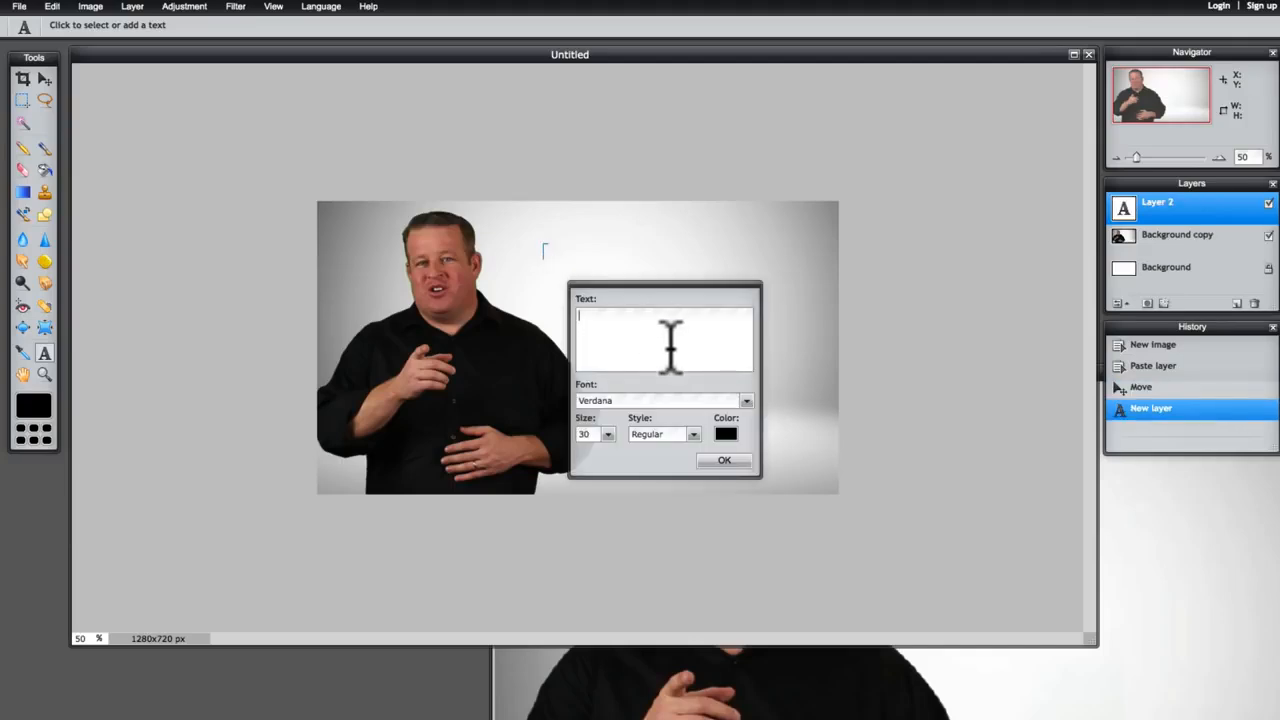
type("HO")
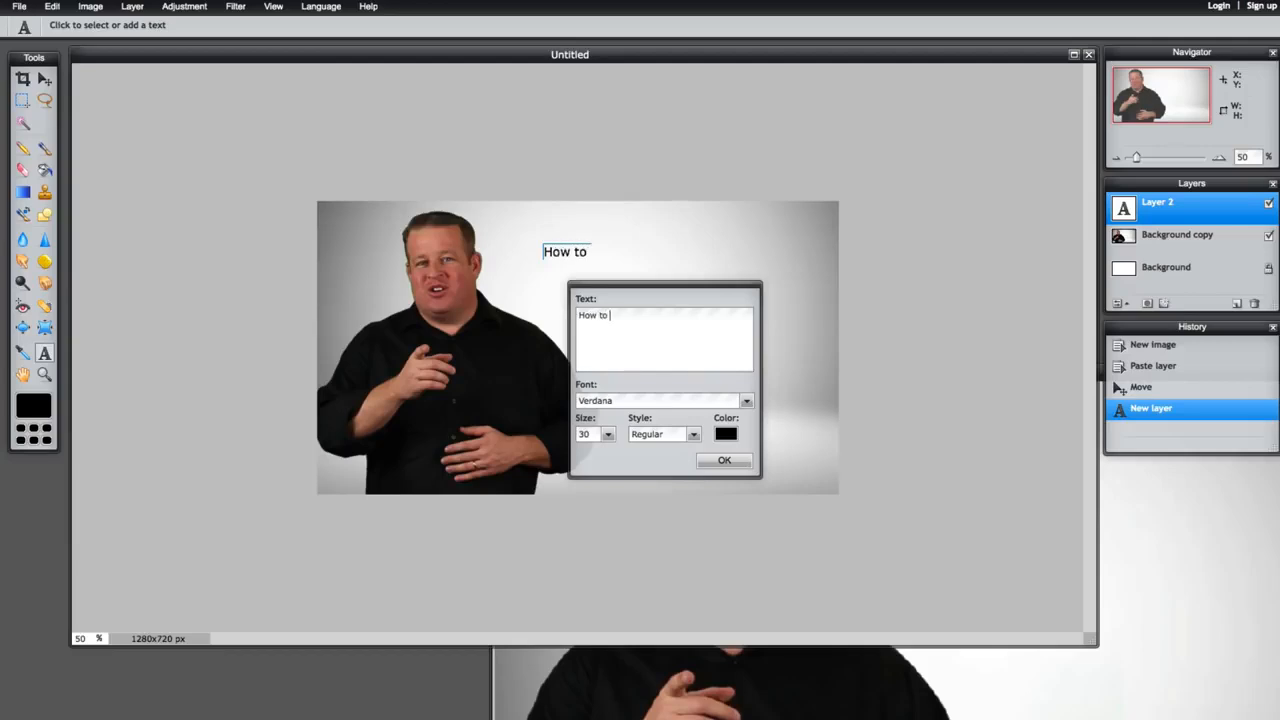
type("Customize your Youtube Thumb")
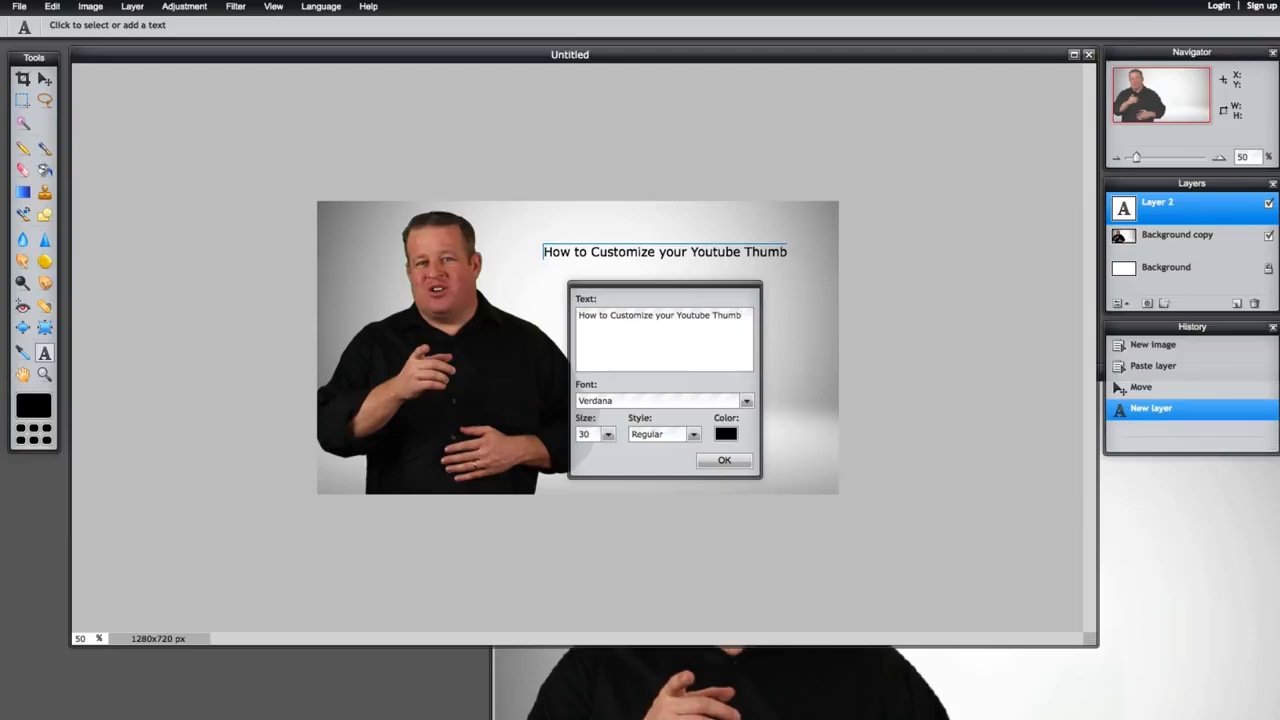
type("nail")
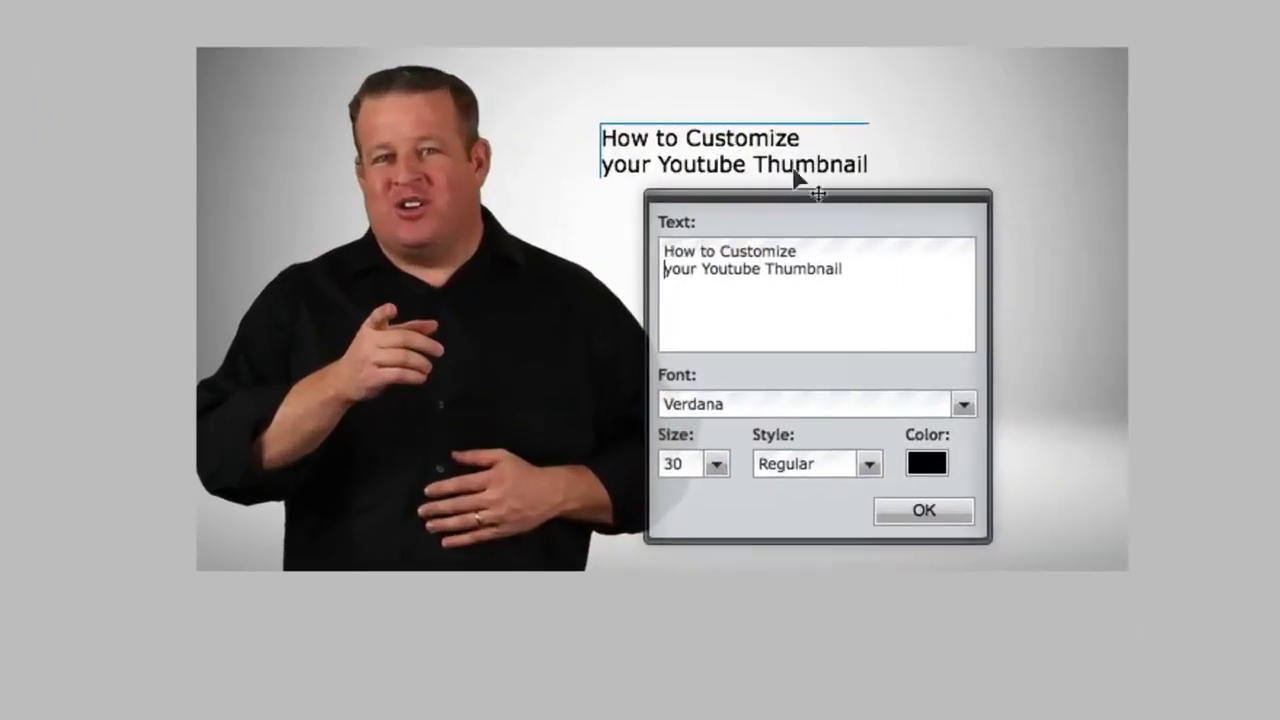
Step: Set the title to Lato Black at size 81, arranged over three lines
left_click_drag(680, 464, 950, 456)
type("Y")
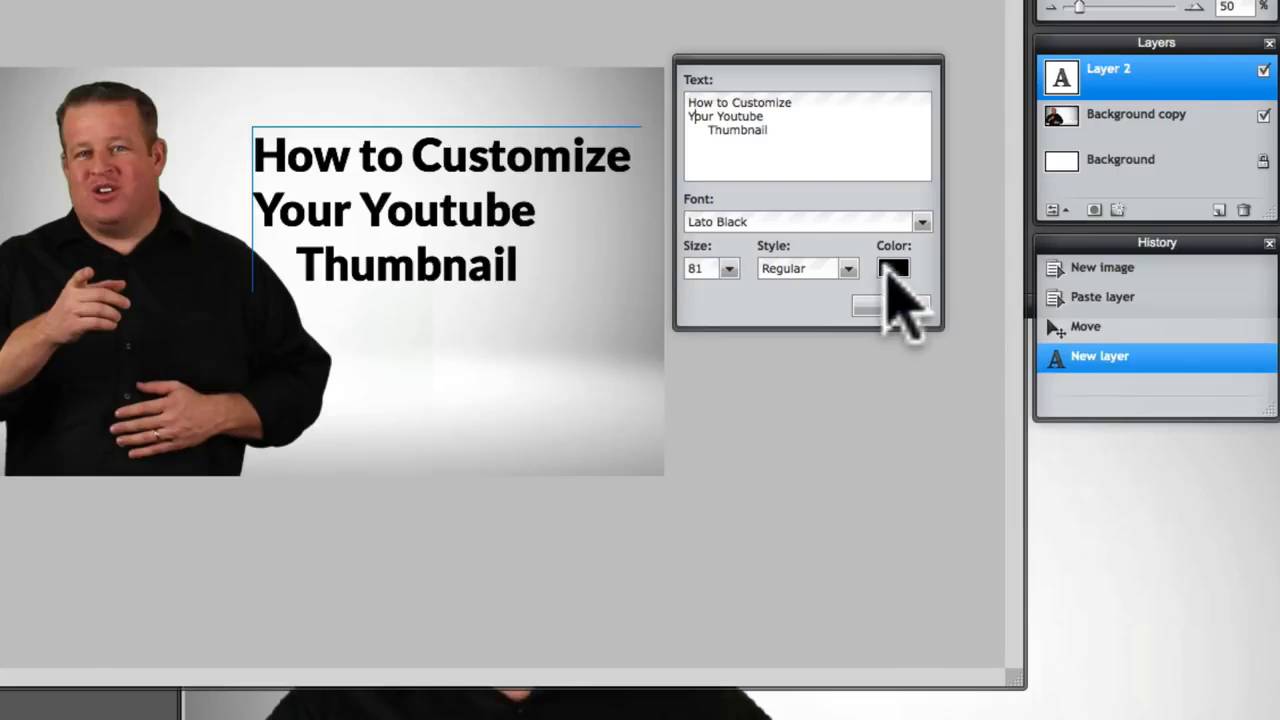
Step: Make the title dark red at size 93 ending with '!' and apply it
left_click(892, 268)
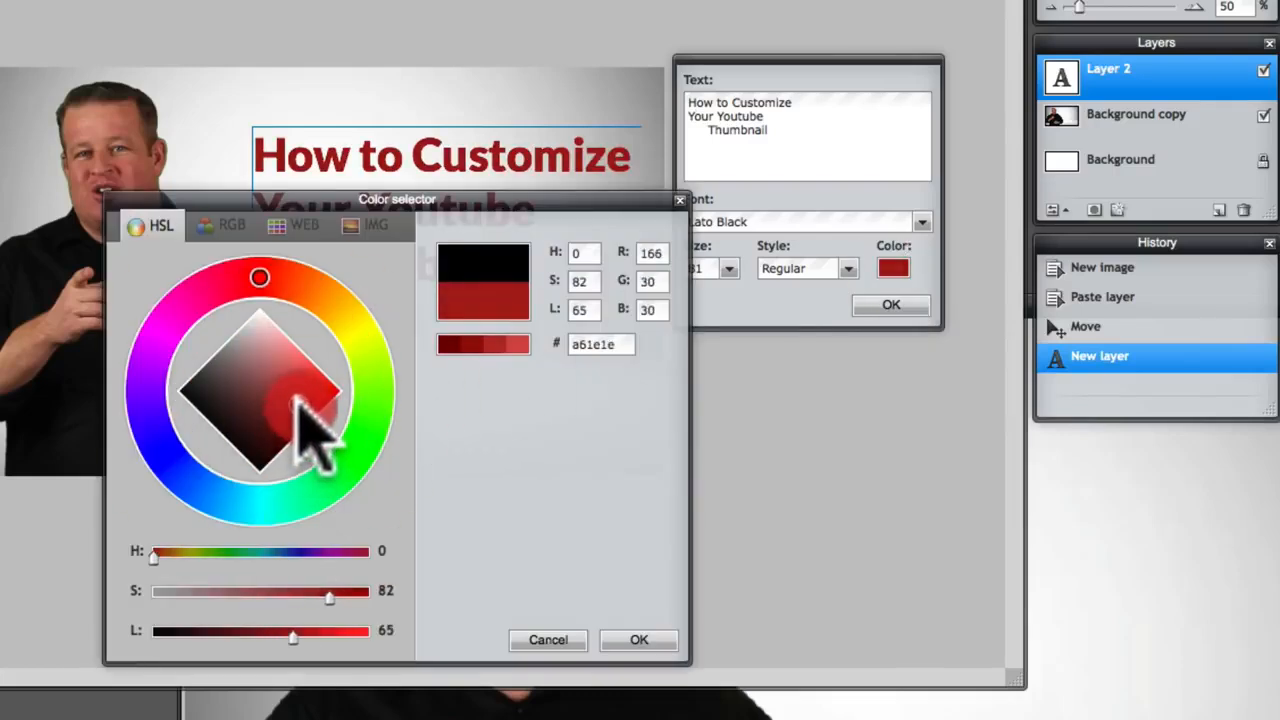
left_click(640, 640)
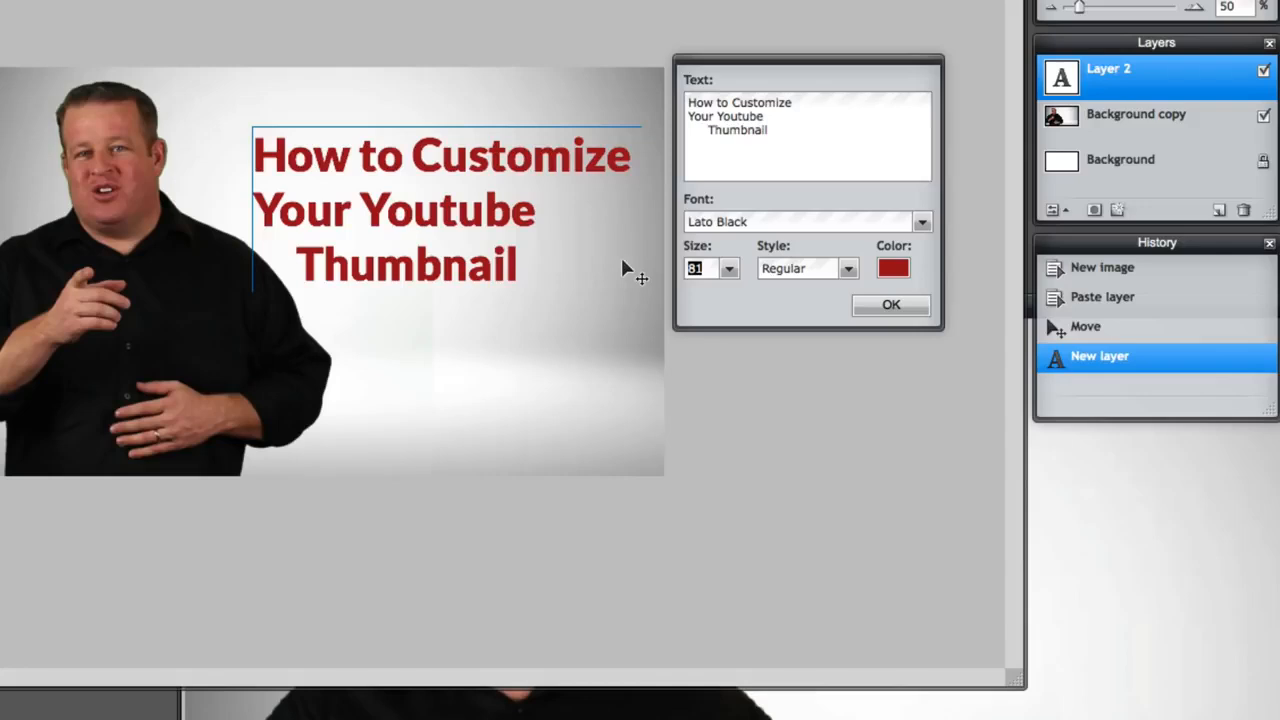
type("93")
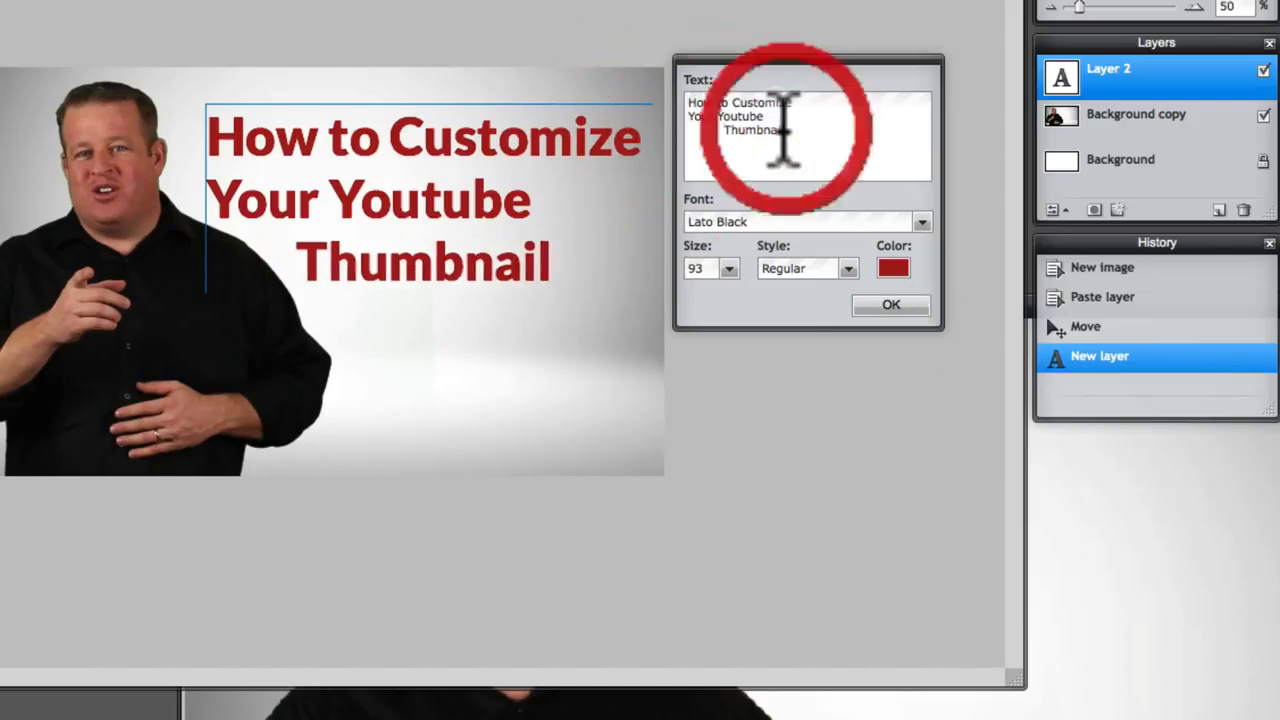
type("!")
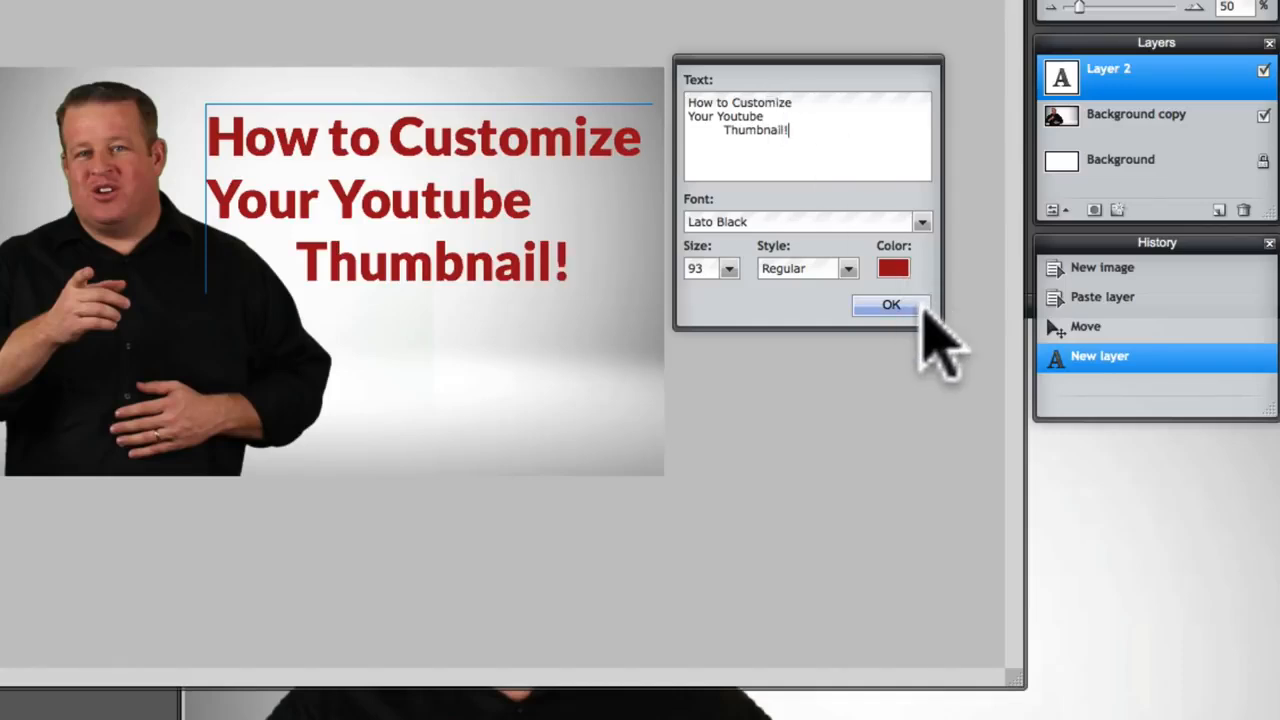
left_click(890, 304)
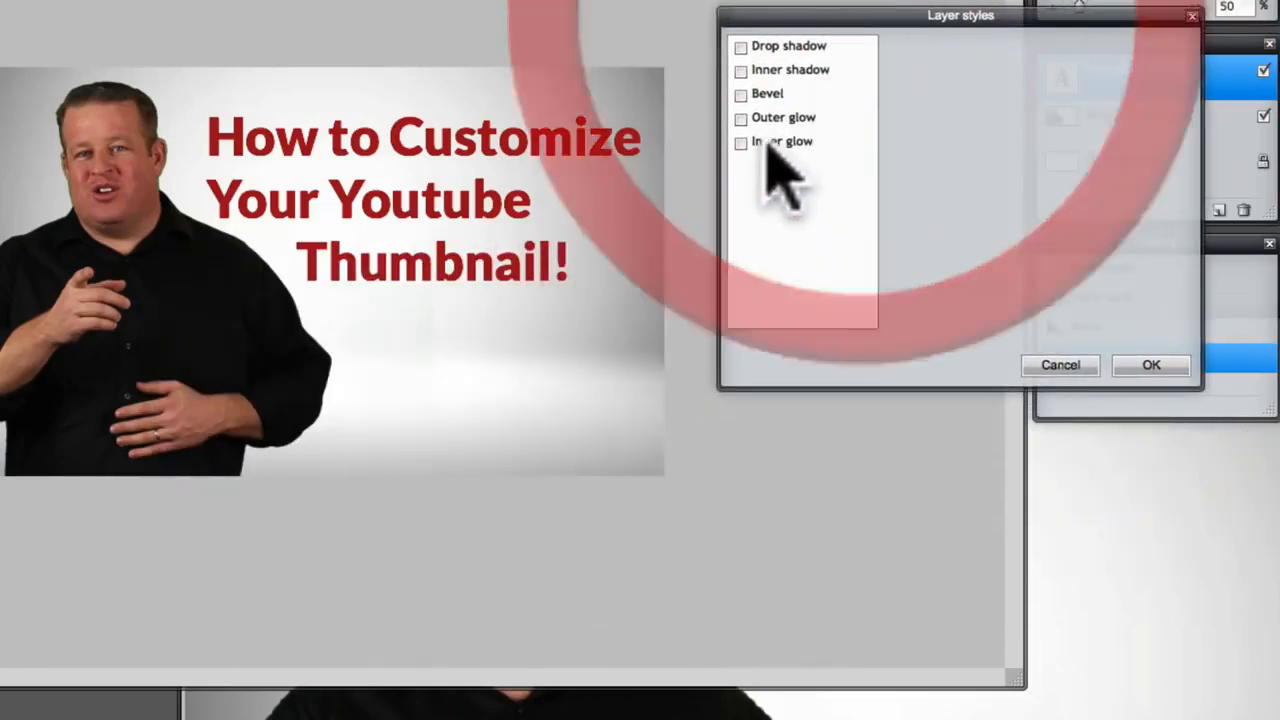
Step: Give the title layer an Inner bevel (distance 4, size 4) and a drop shadow (opacity 75, distance 10)
left_click(736, 94)
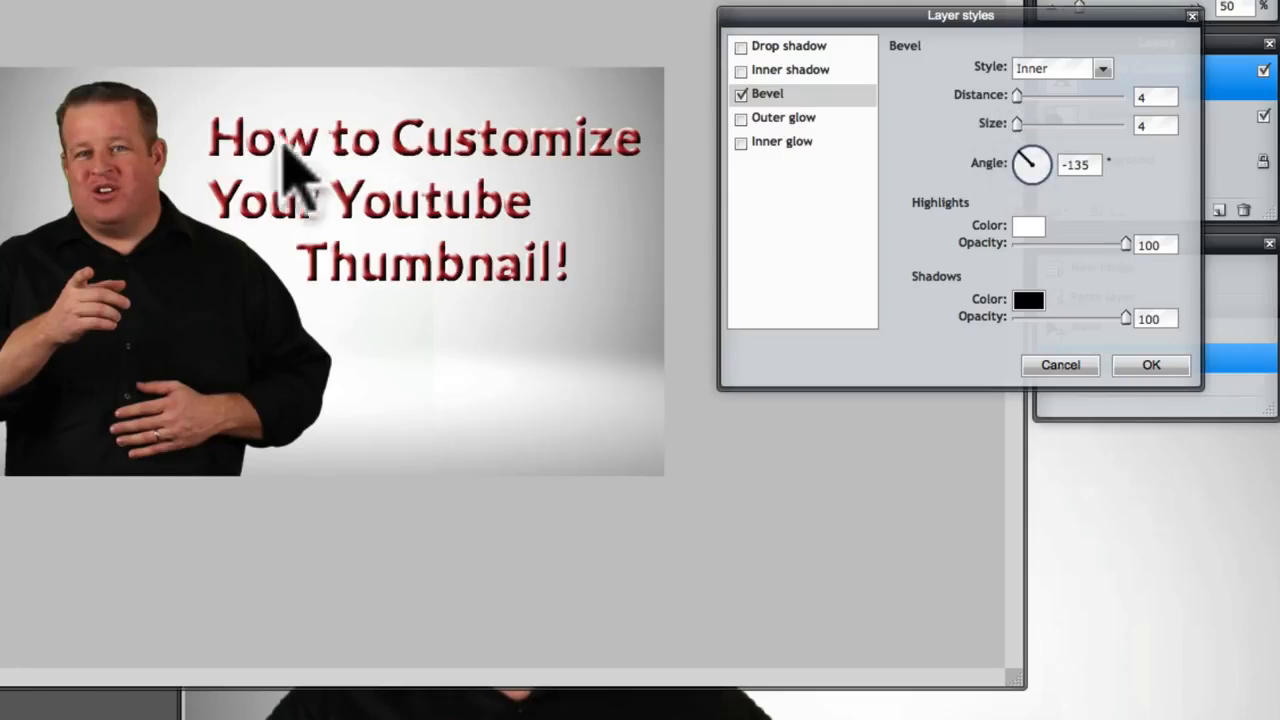
left_click(736, 46)
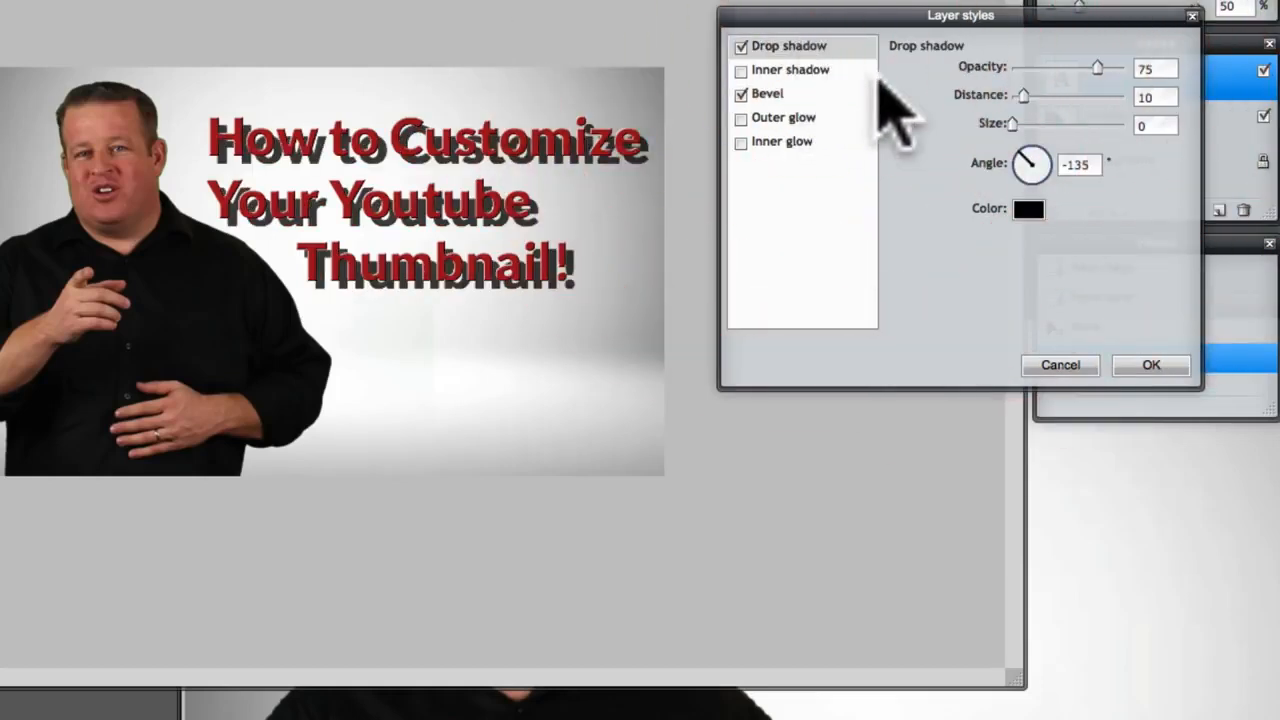
mouse_move(1116, 96)
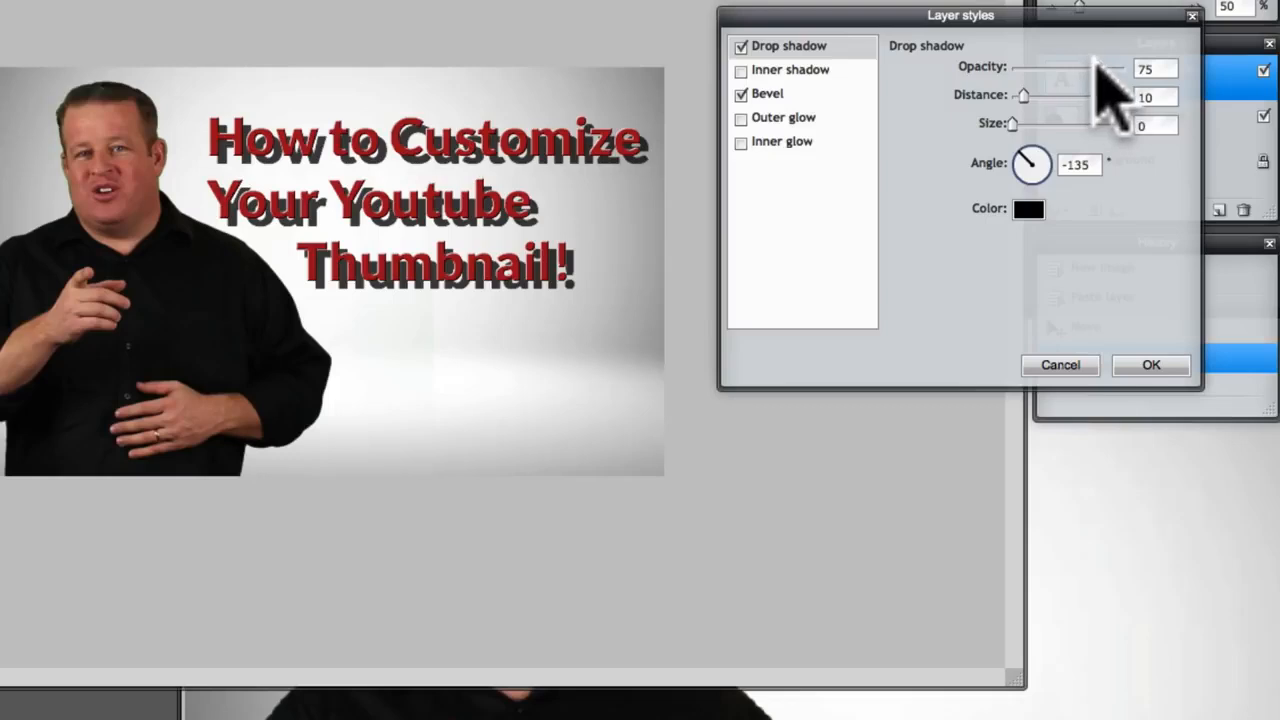
left_click(1150, 364)
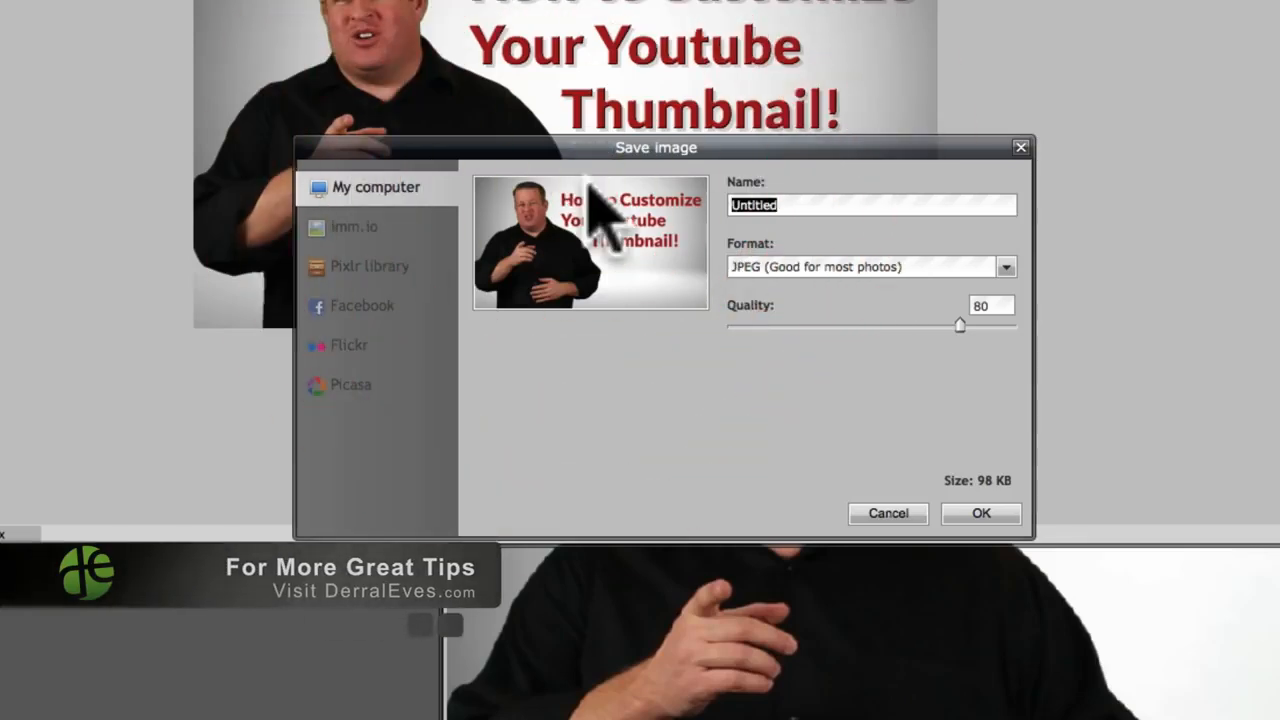
Step: Save the thumbnail as youtube-thumbnail in JPEG format at quality 100
type("youtube-th")
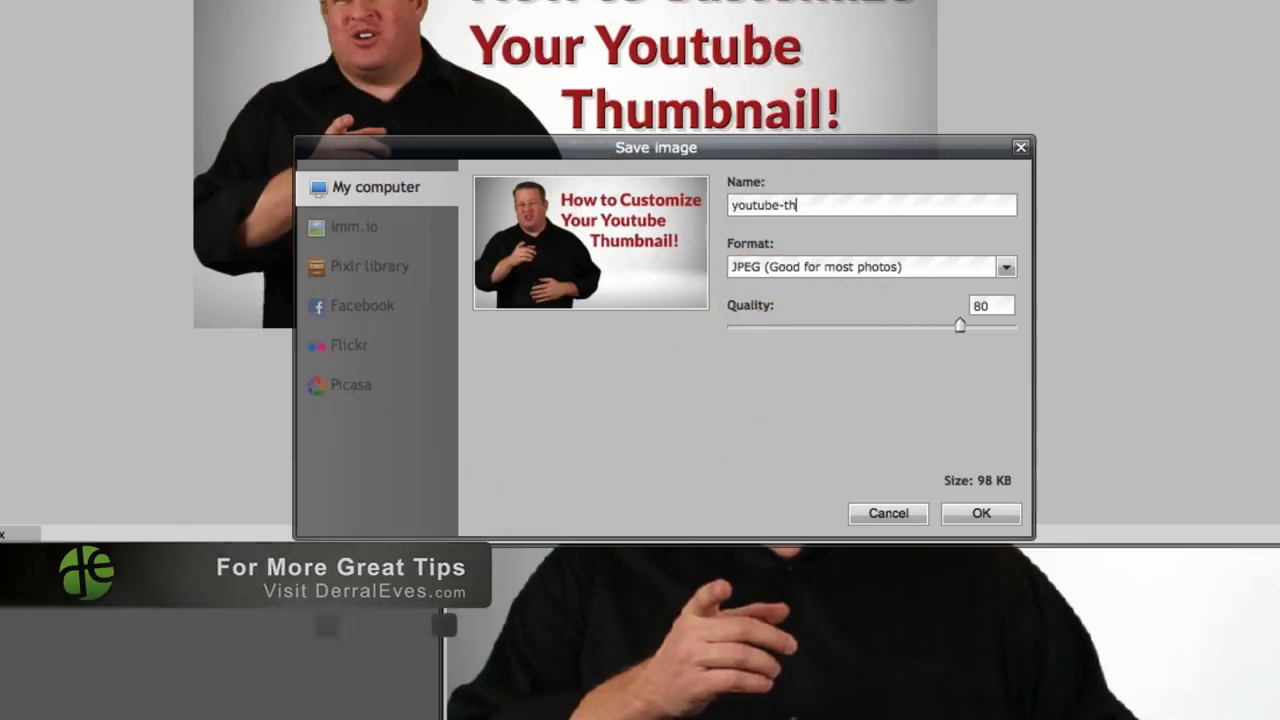
type("umbnail")
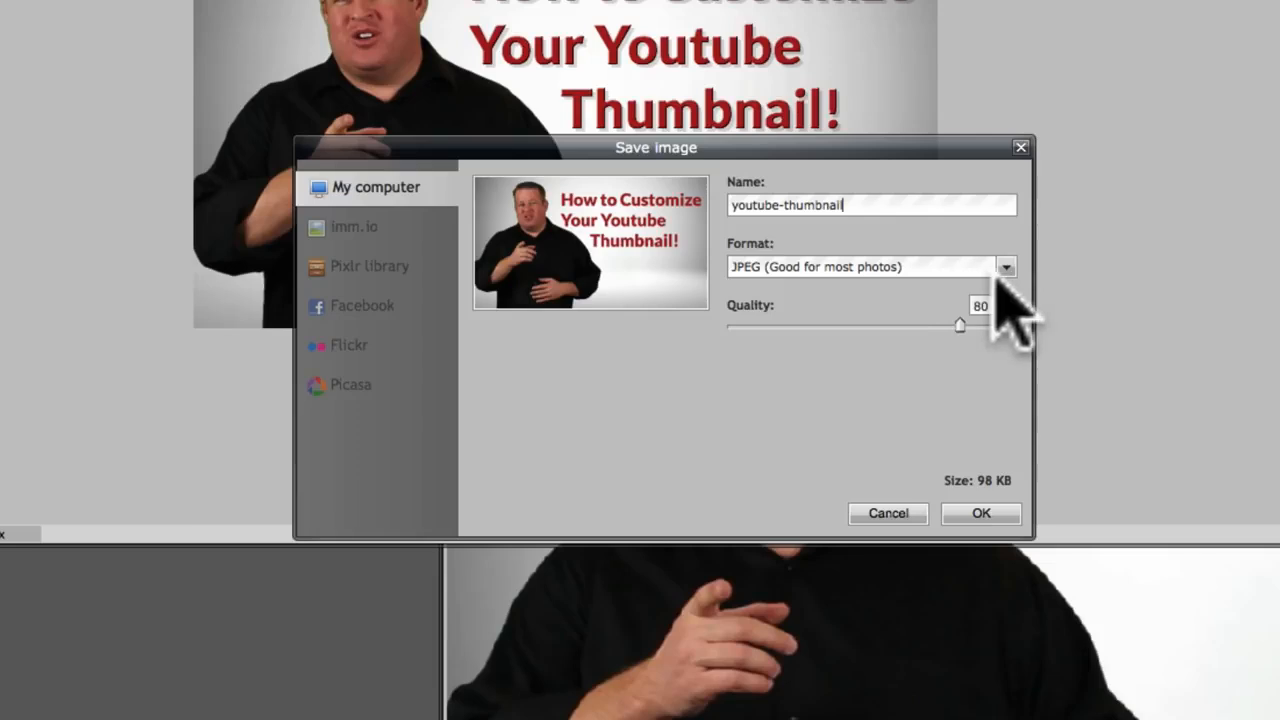
left_click(1004, 266)
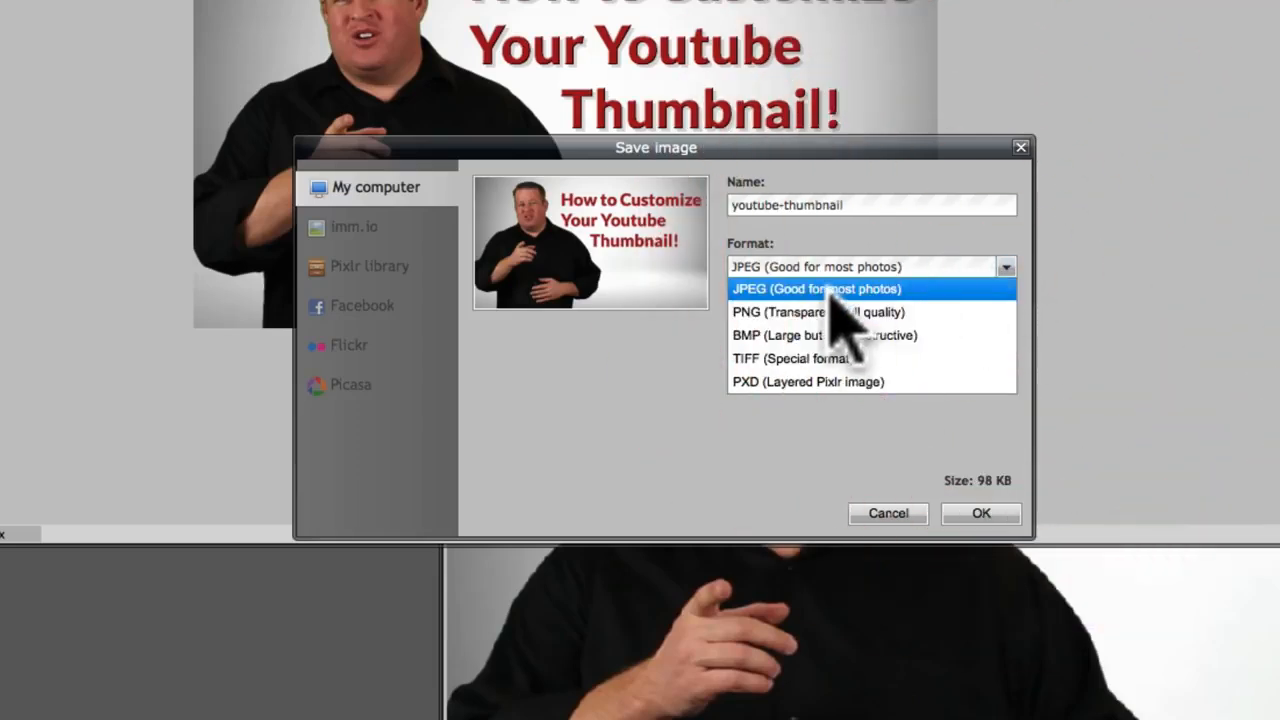
left_click(816, 288)
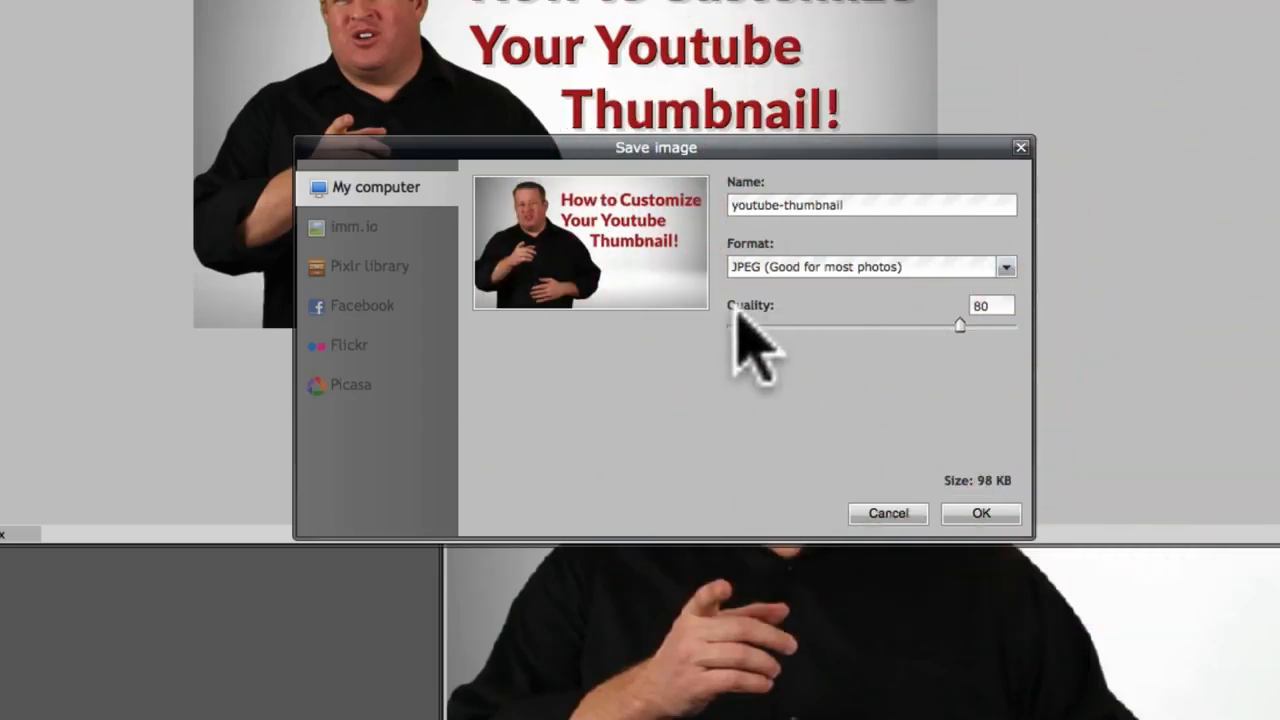
left_click_drag(960, 324, 1144, 436)
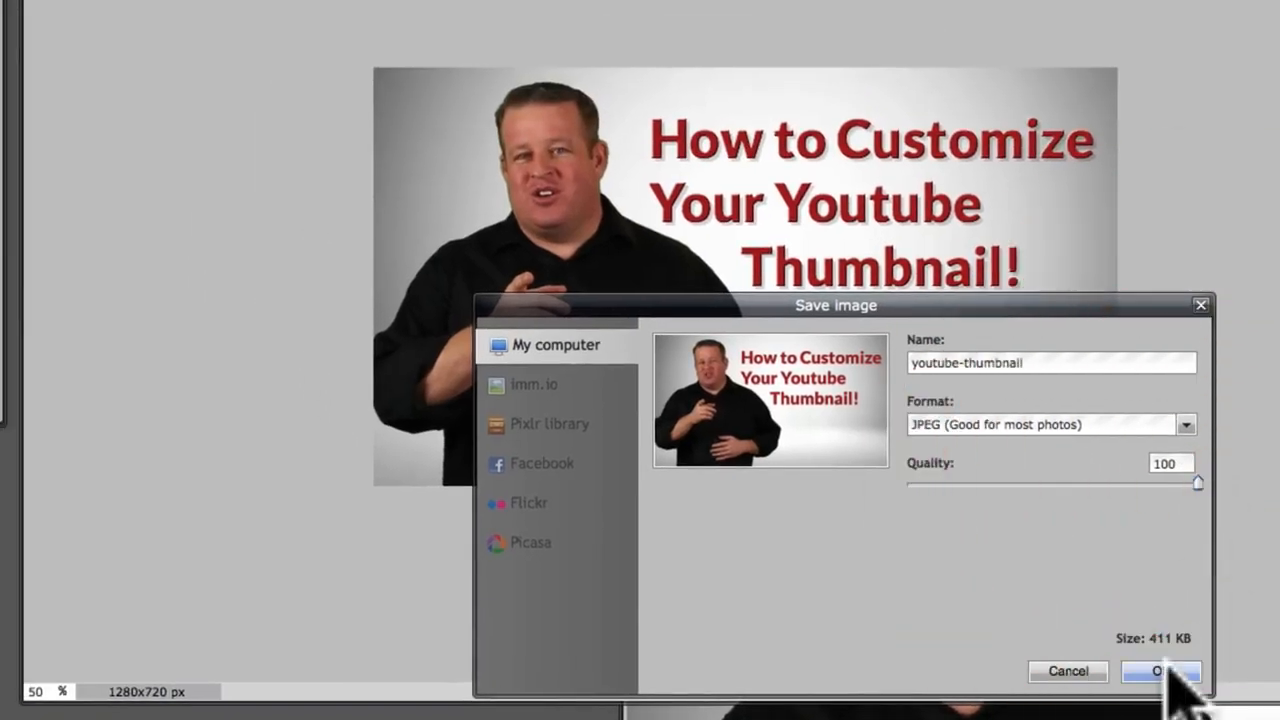
left_click(1164, 672)
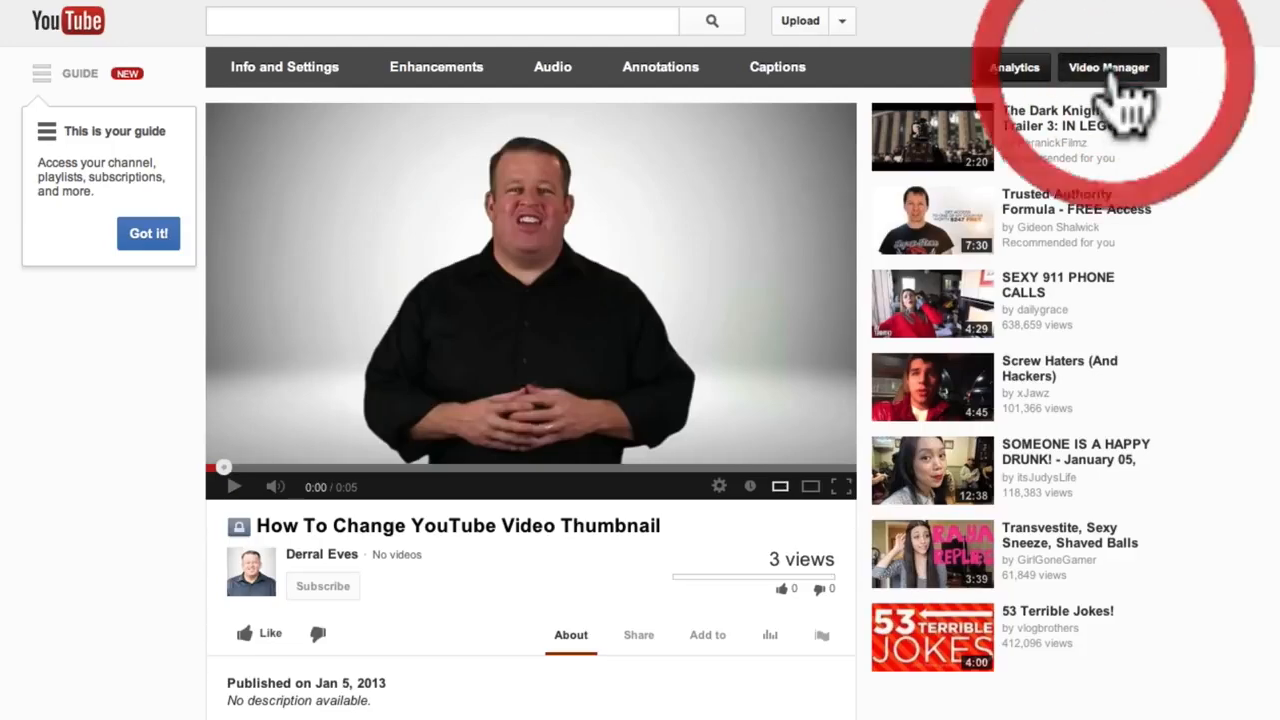
Step: From Video Manager uploads, reopen 'How To Change YouTube Video Thumbnail' for editing
left_click(1110, 68)
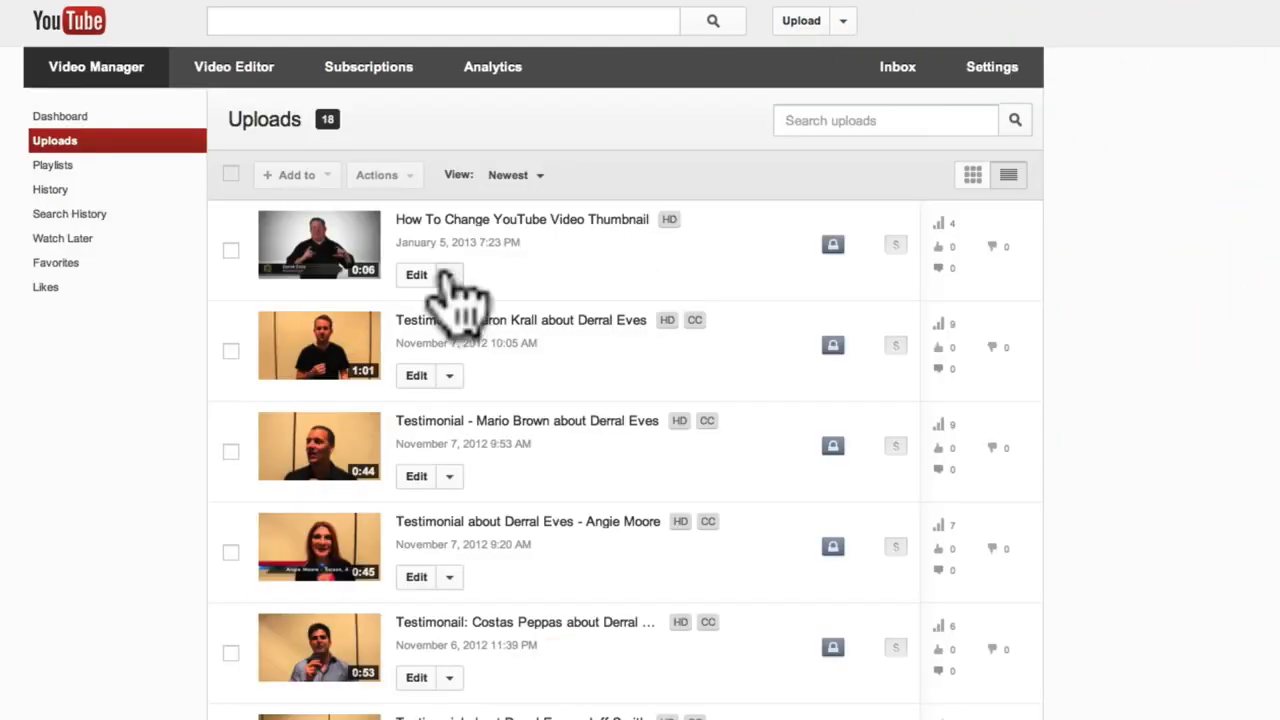
mouse_move(412, 300)
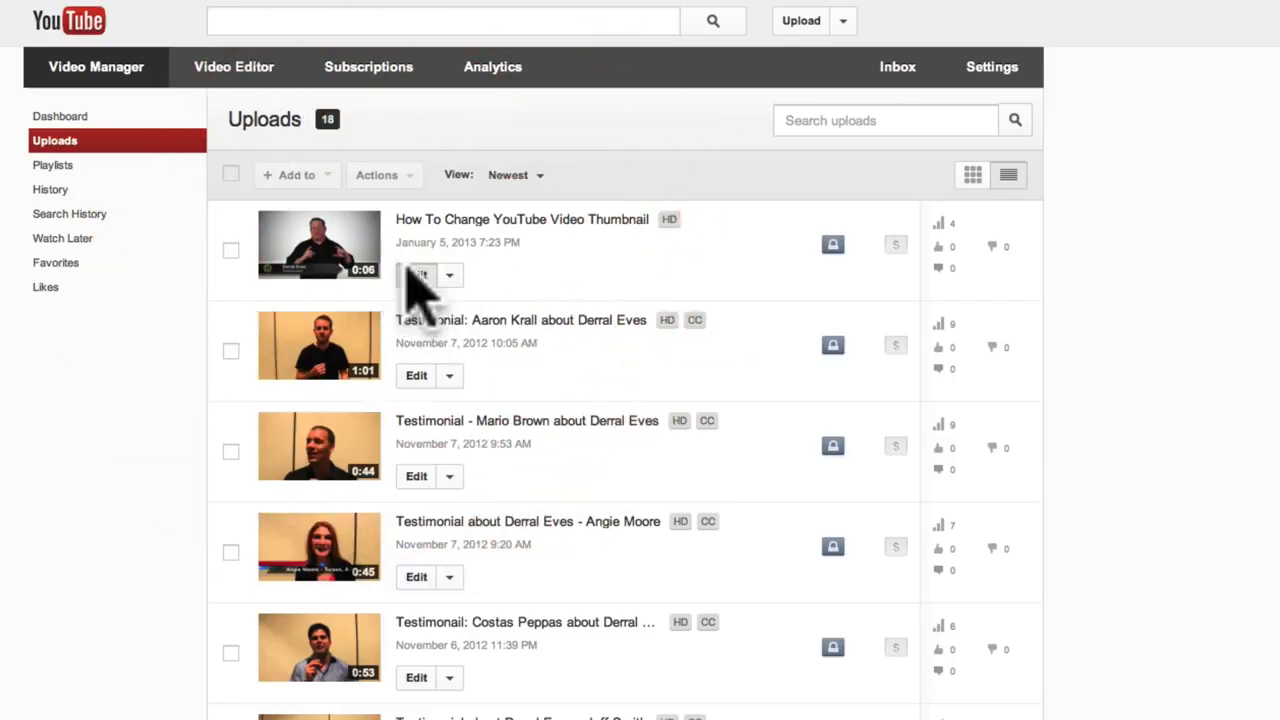
left_click(416, 276)
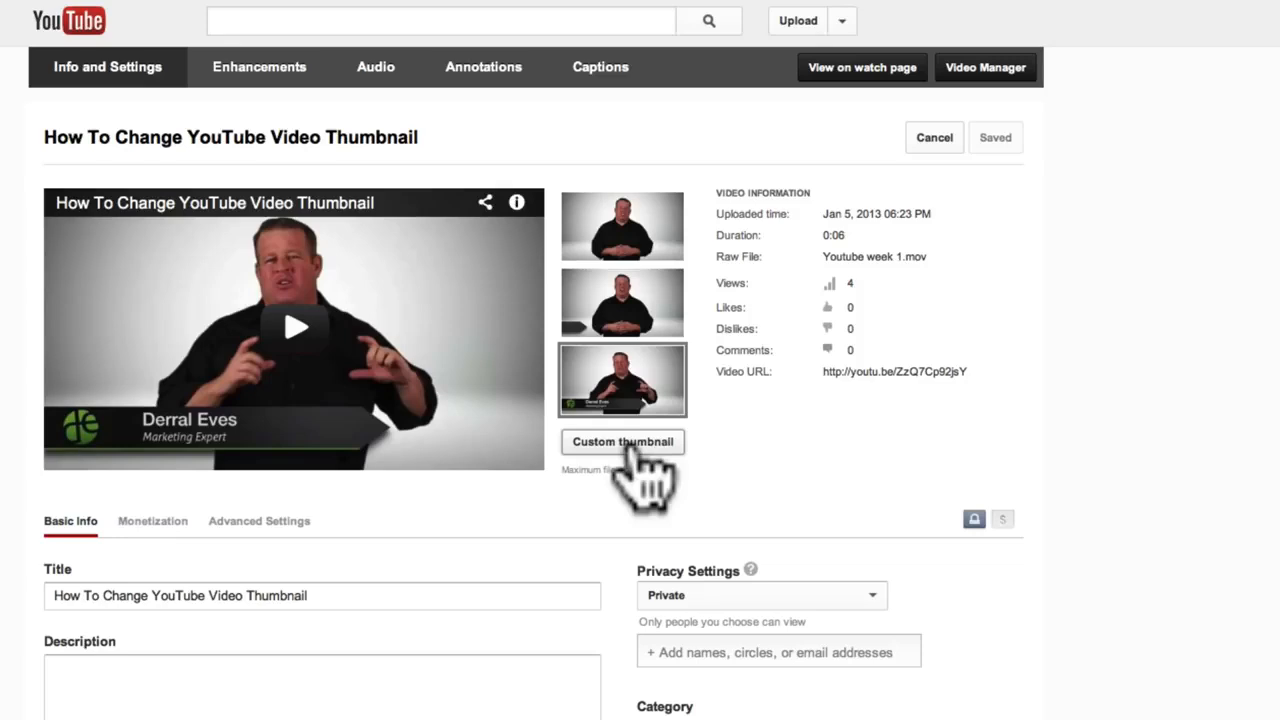
Step: Upload youtube-thumbnail.jpg from Desktop as the custom thumbnail and save the changes
left_click(622, 442)
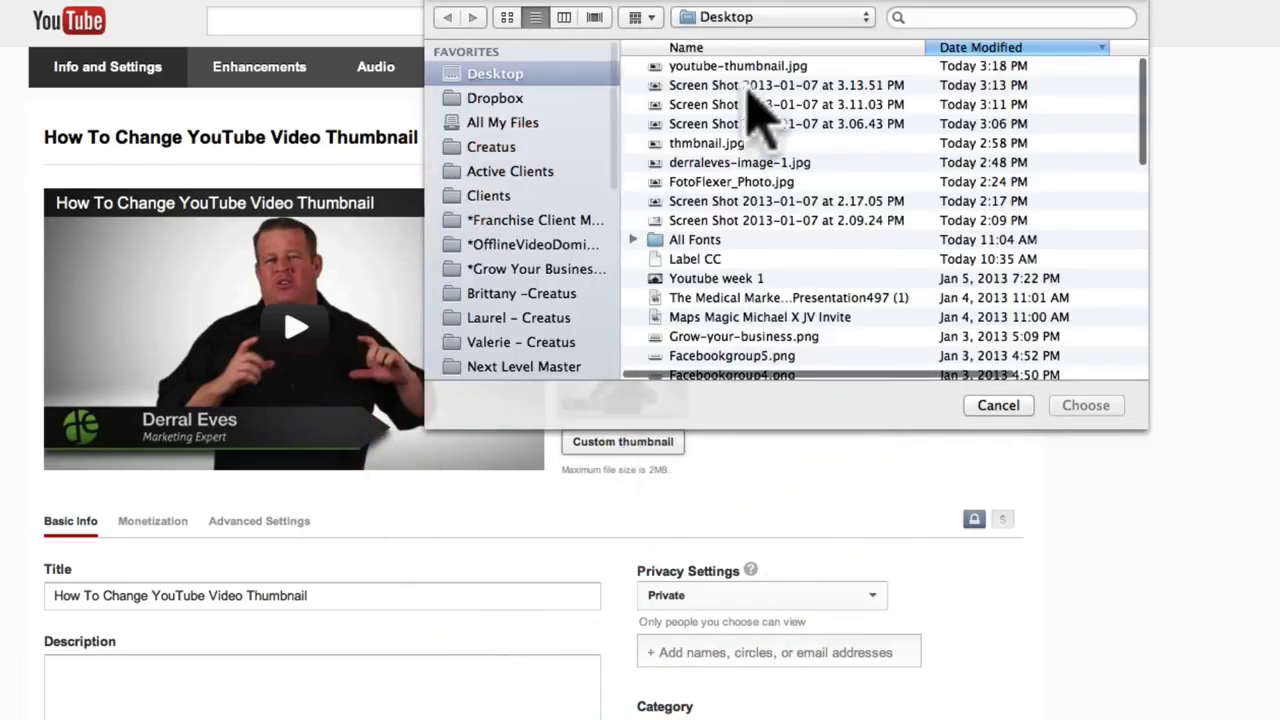
left_click(1086, 404)
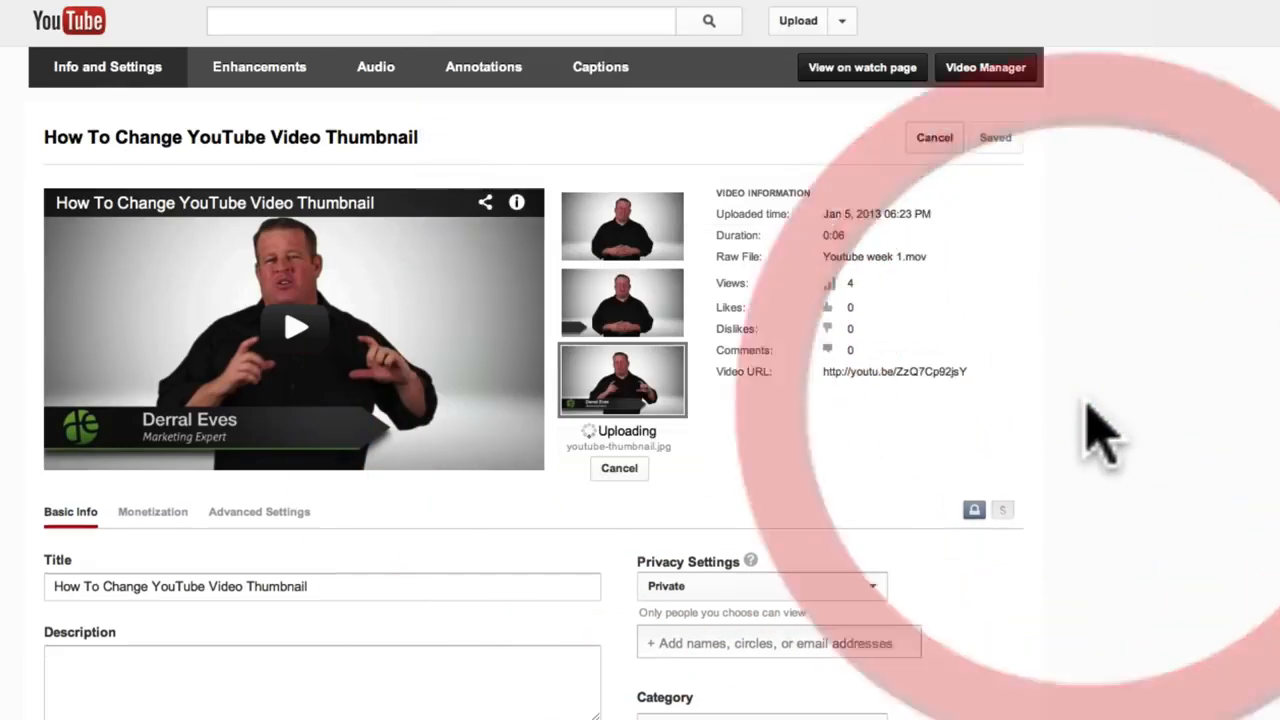
mouse_move(860, 540)
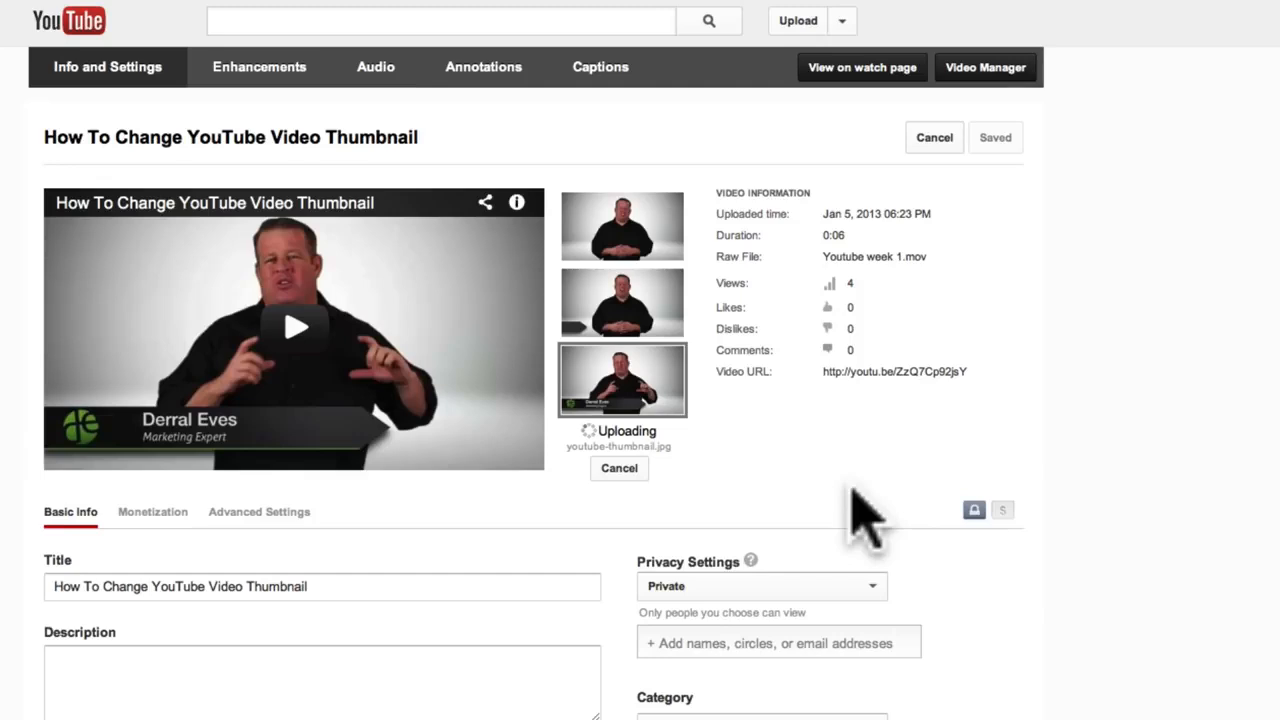
mouse_move(850, 524)
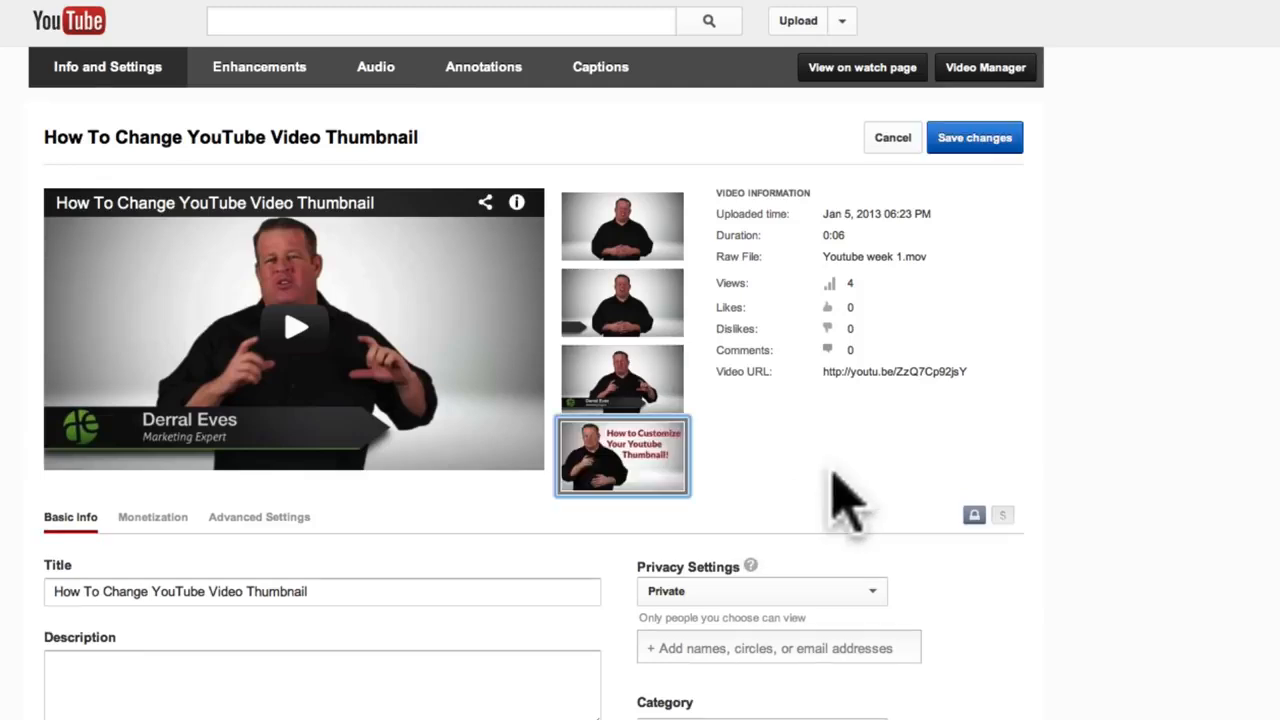
mouse_move(620, 452)
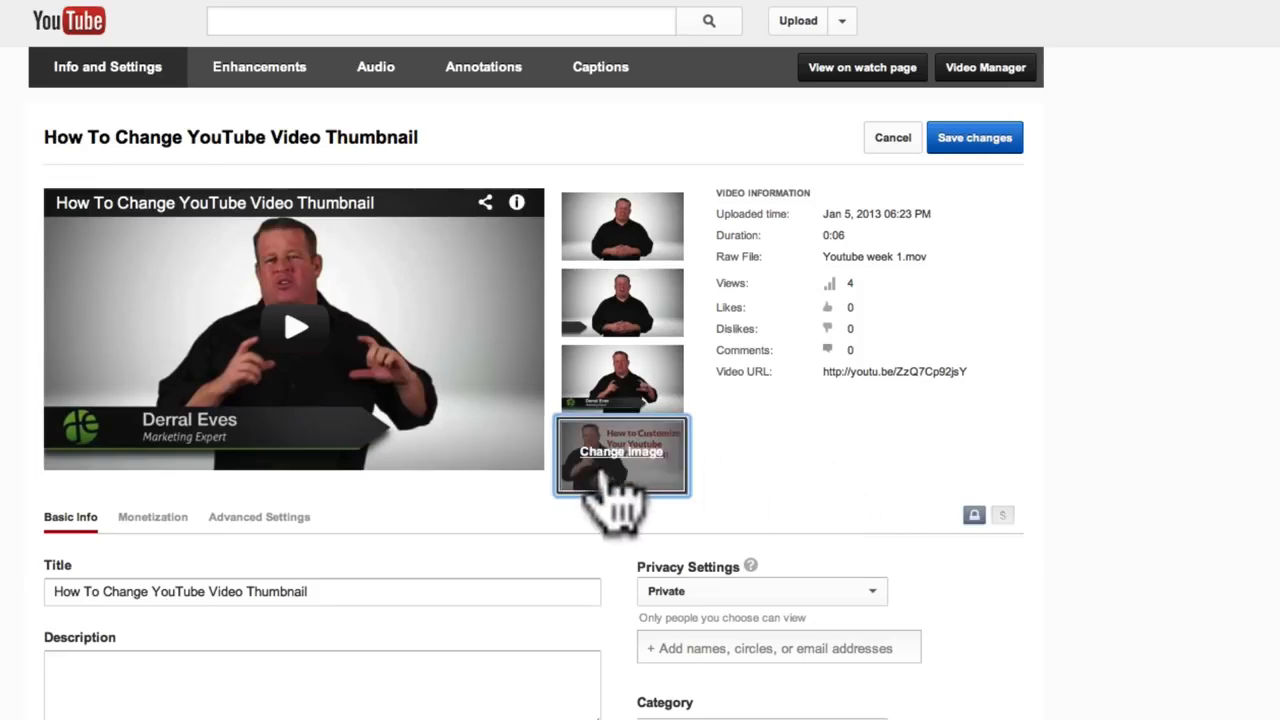
left_click(974, 136)
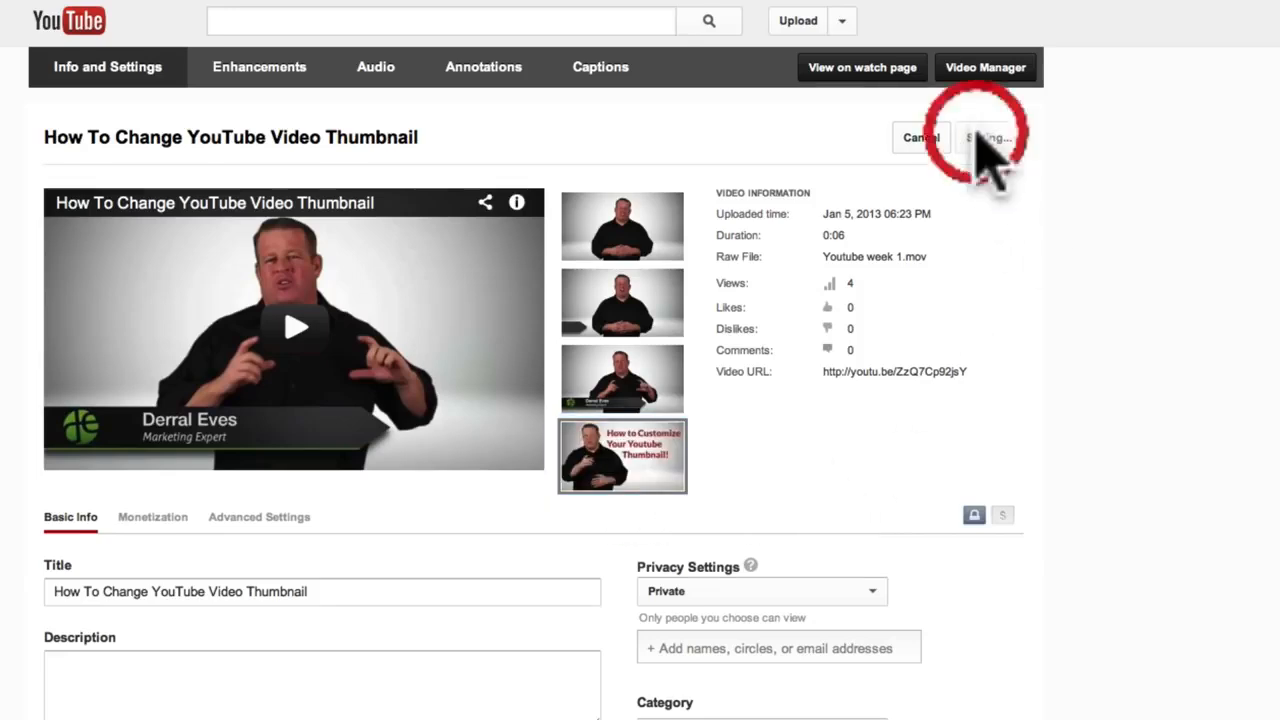
left_click(988, 136)
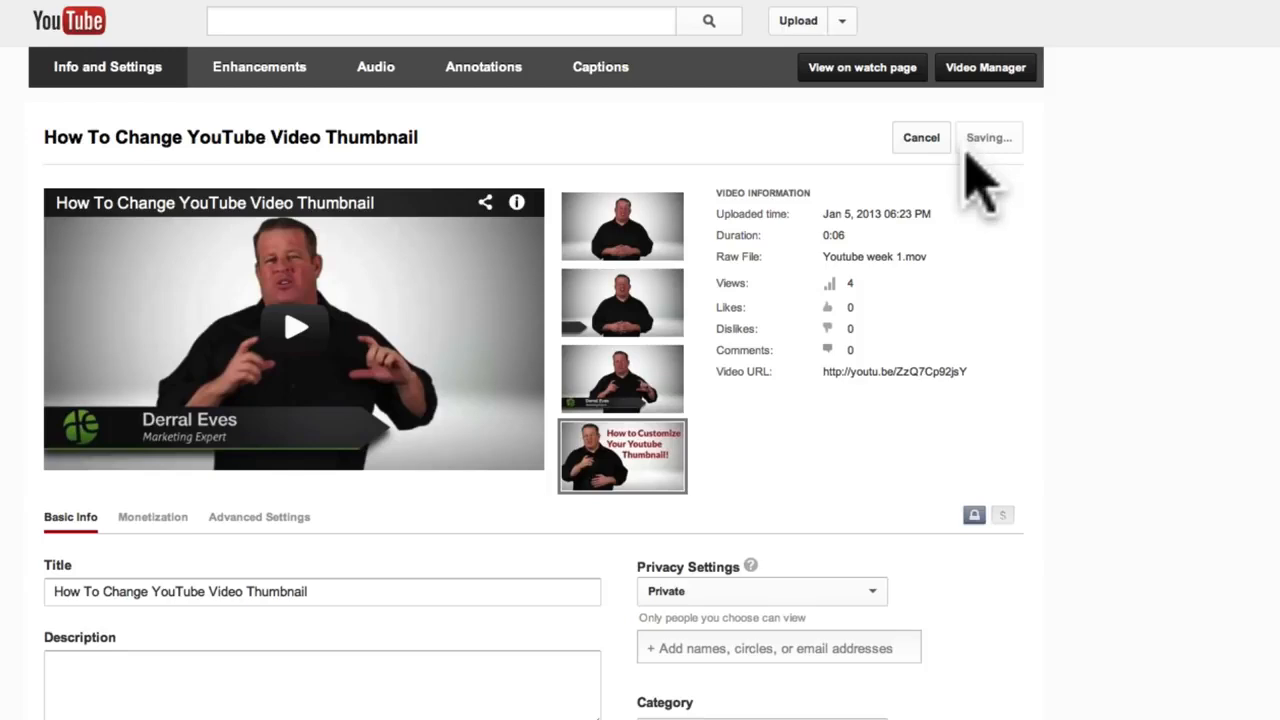
mouse_move(990, 190)
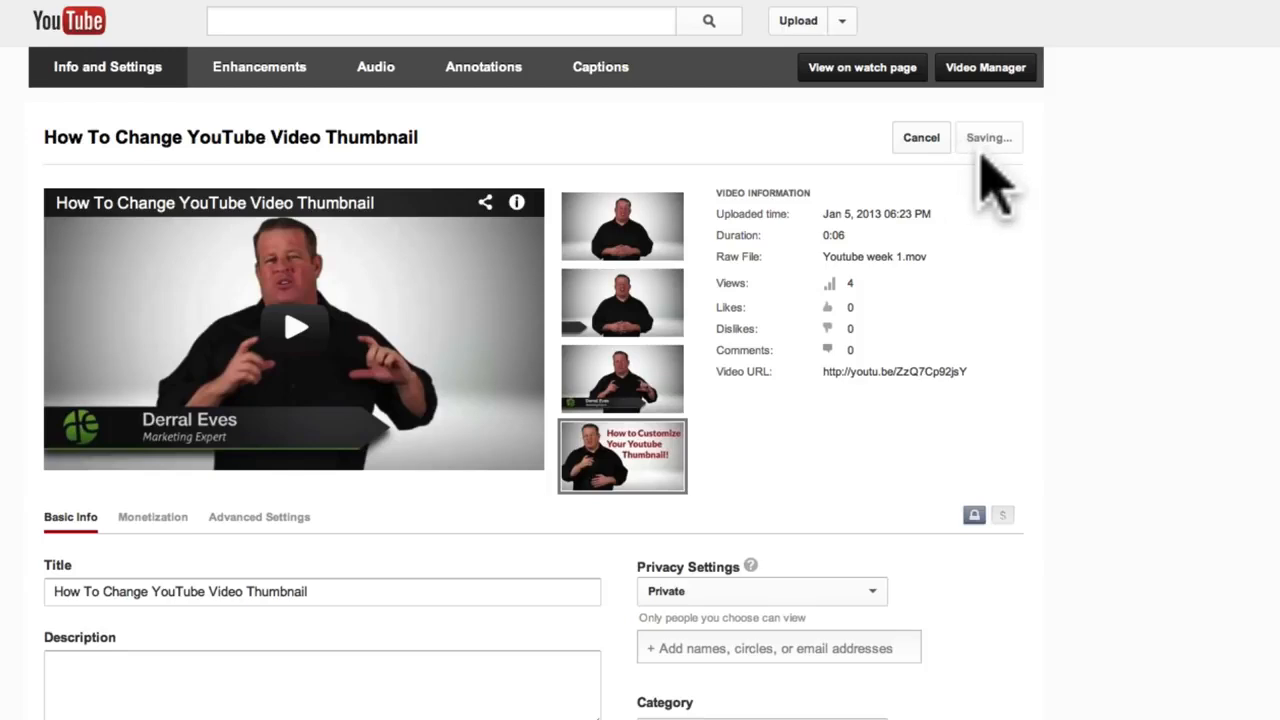